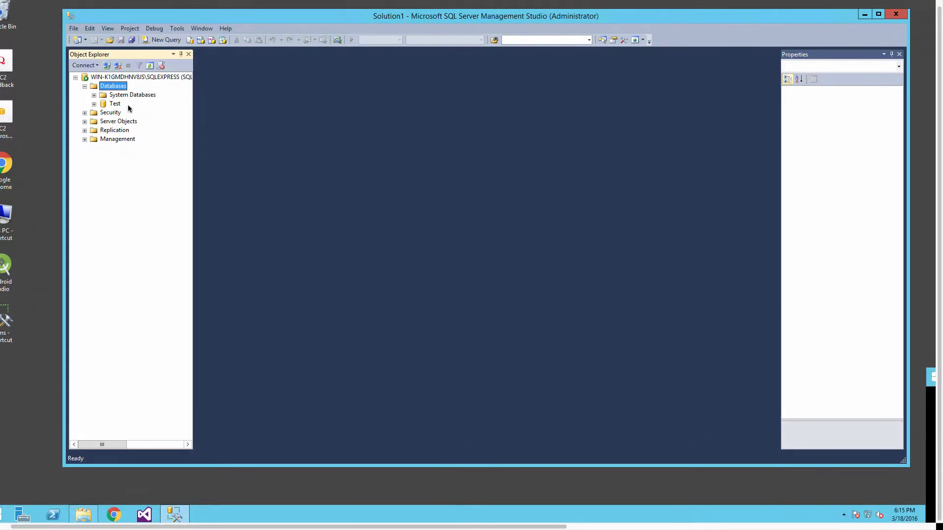
- Create a new database named MyTaskList on the server
{"action": "right_click", "coordinate": [113, 87]}
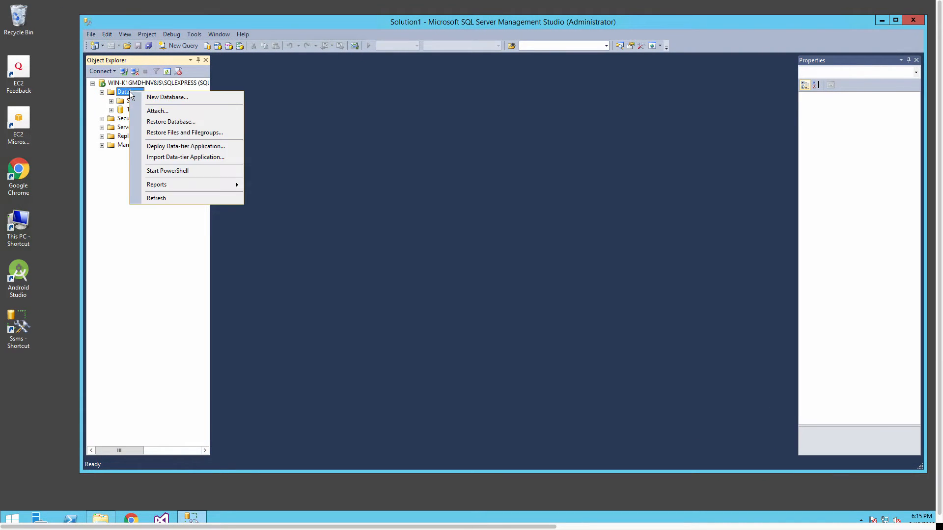
{"action": "left_click", "coordinate": [167, 97]}
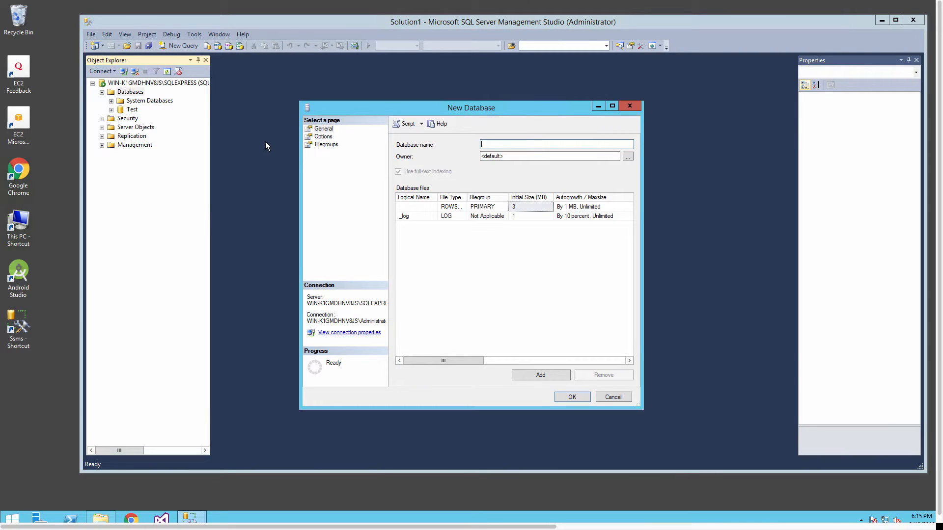
{"action": "type", "text": "MyTaskList"}
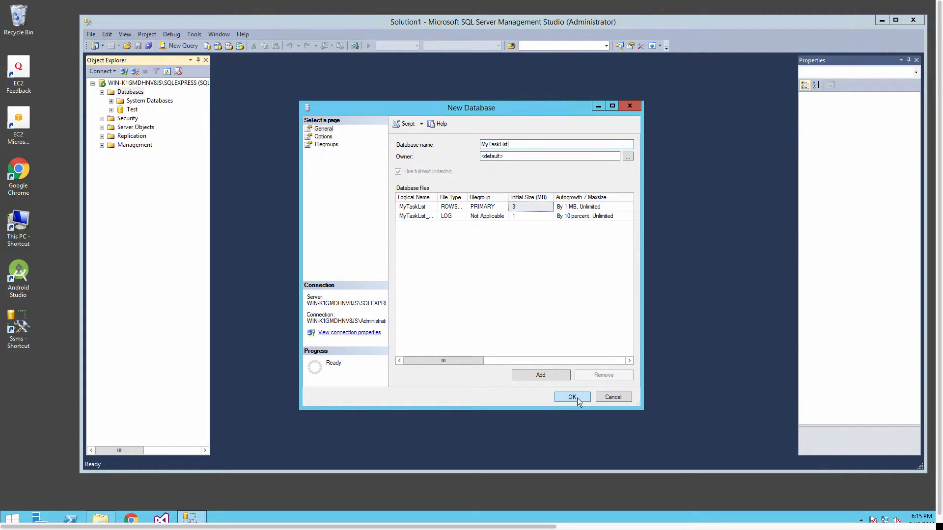
{"action": "left_click", "coordinate": [572, 396]}
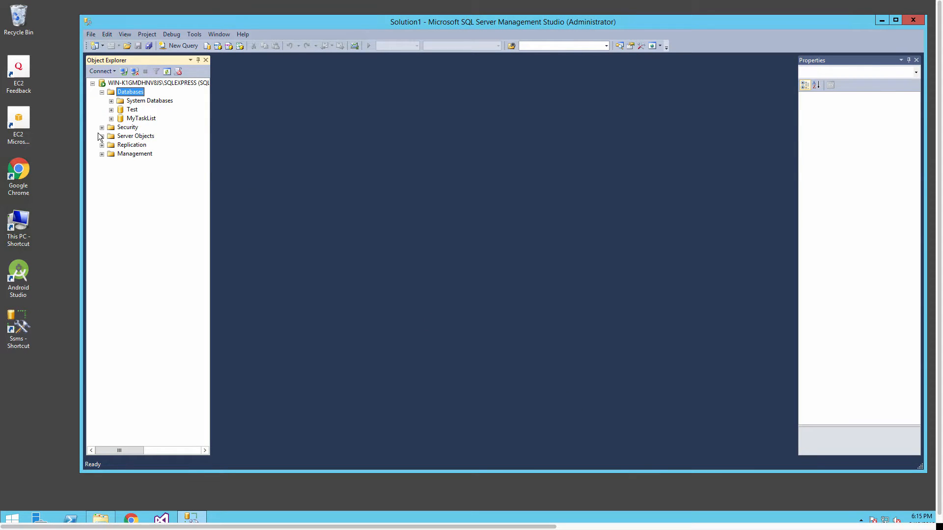
- Start a new table design under the MyTaskList Tables folder
{"action": "left_click", "coordinate": [111, 119]}
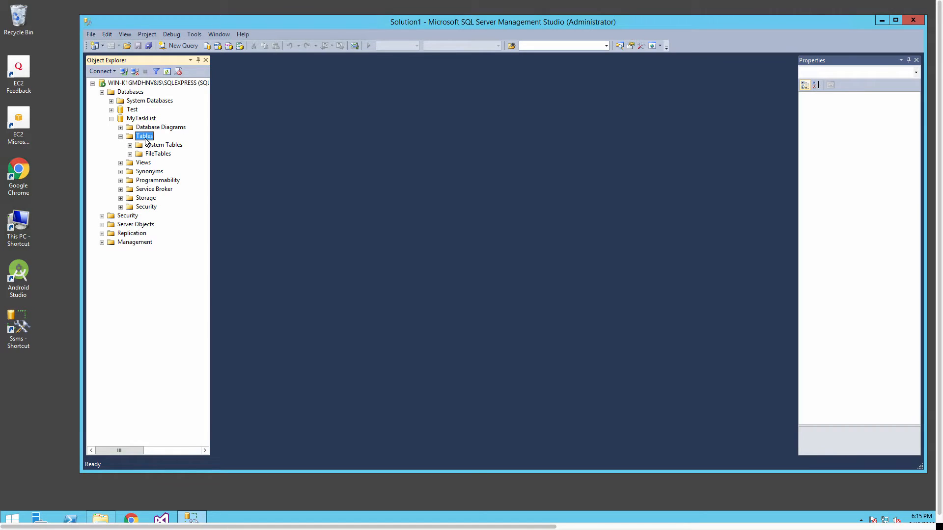
{"action": "right_click", "coordinate": [145, 136]}
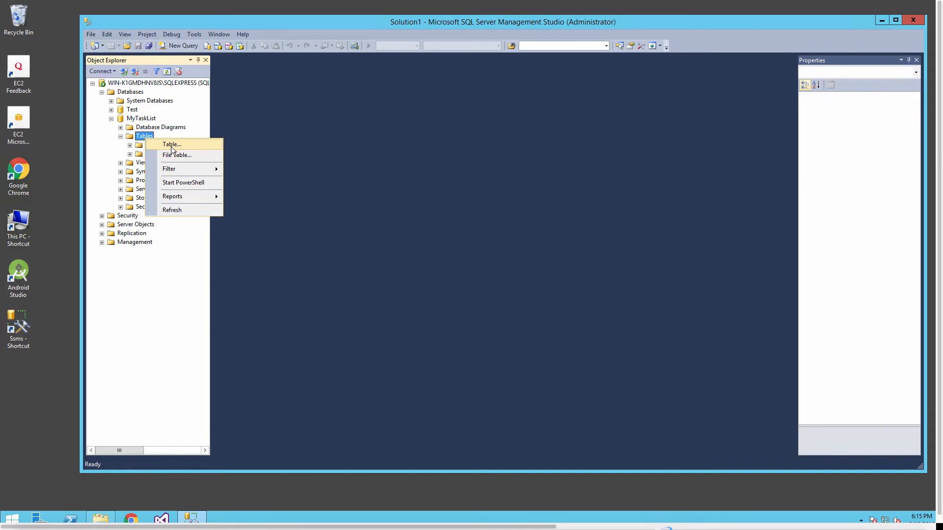
{"action": "left_click", "coordinate": [172, 145]}
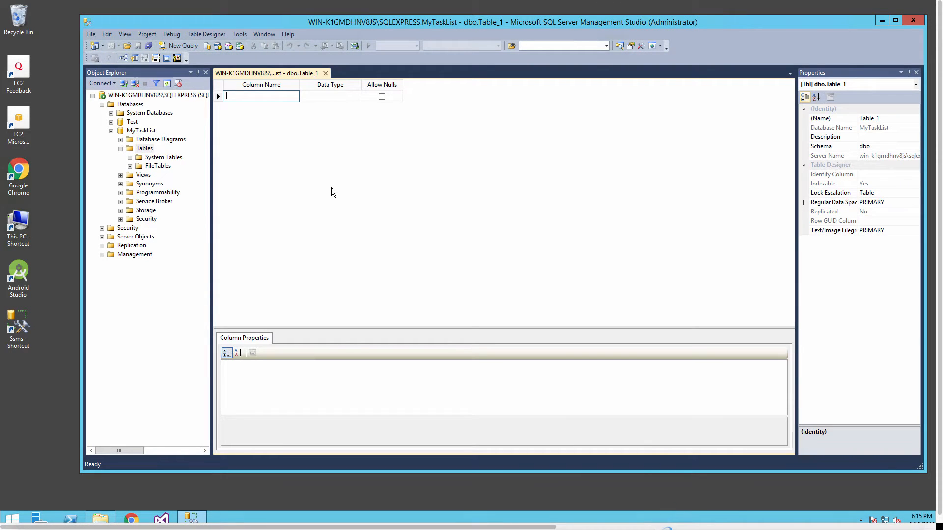
- Add a TaskId column of type int as the primary key
{"action": "type", "text": "Task"}
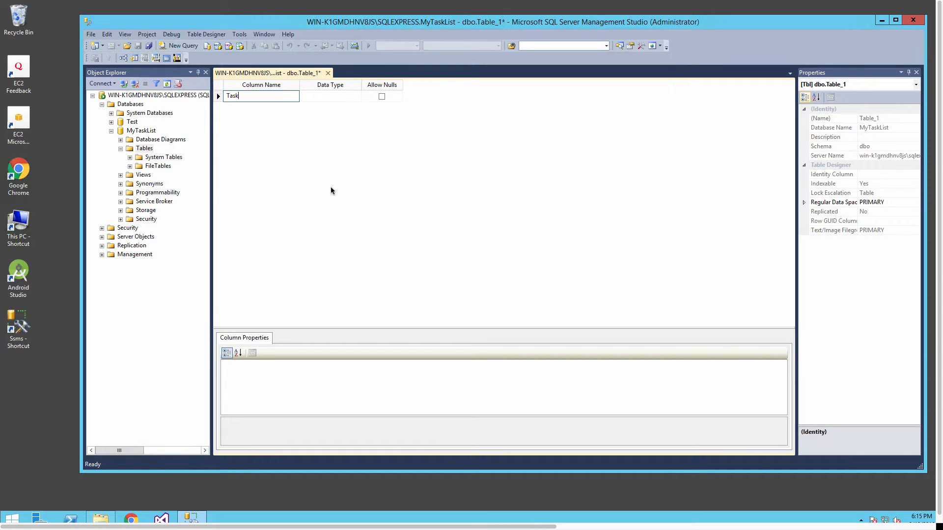
{"action": "type", "text": "Id"}
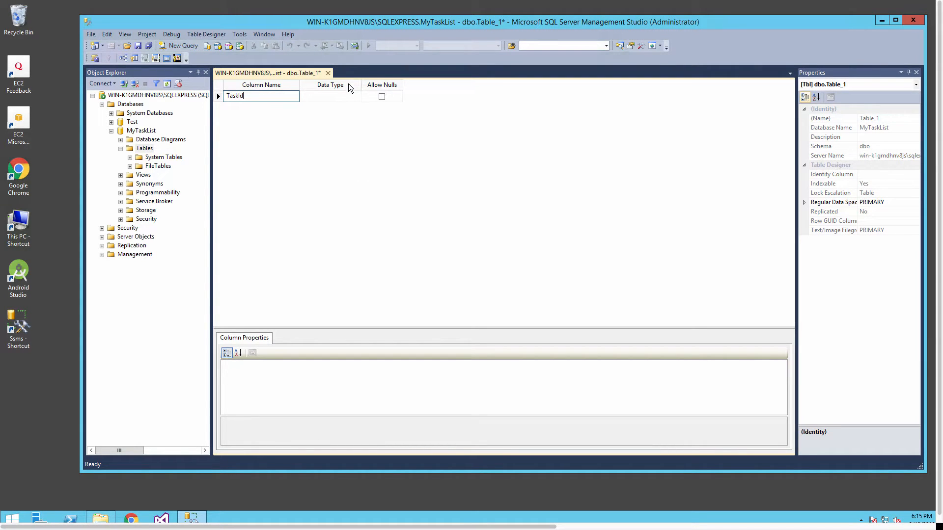
{"action": "left_click", "coordinate": [355, 97]}
{"action": "type", "text": "image"}
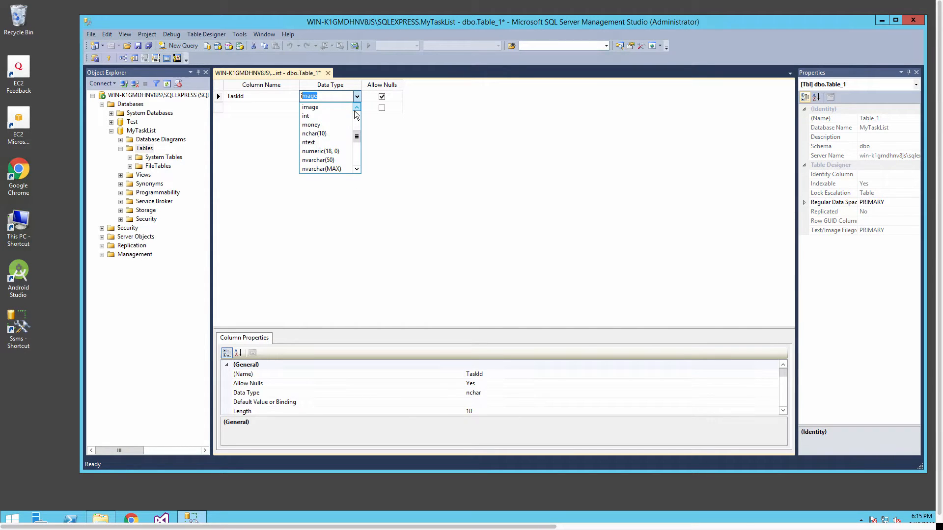
{"action": "left_click", "coordinate": [306, 115]}
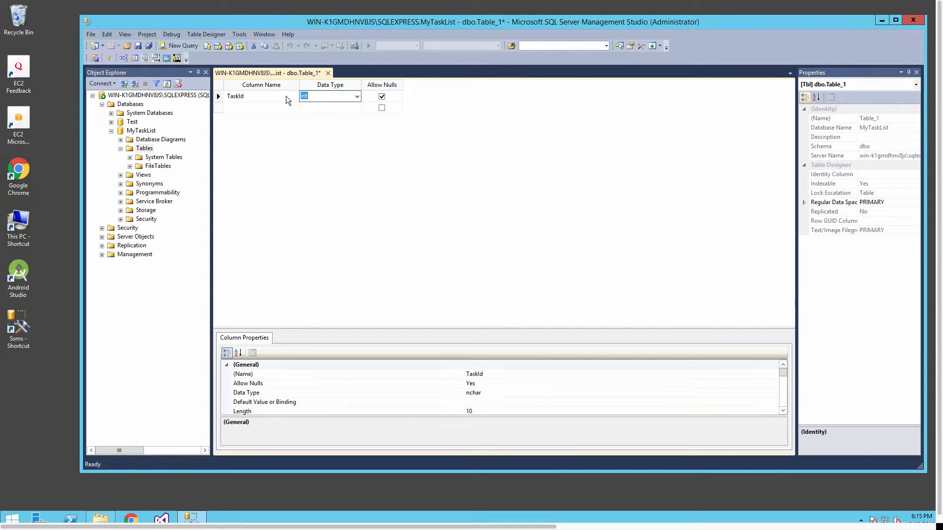
{"action": "type", "text": "int"}
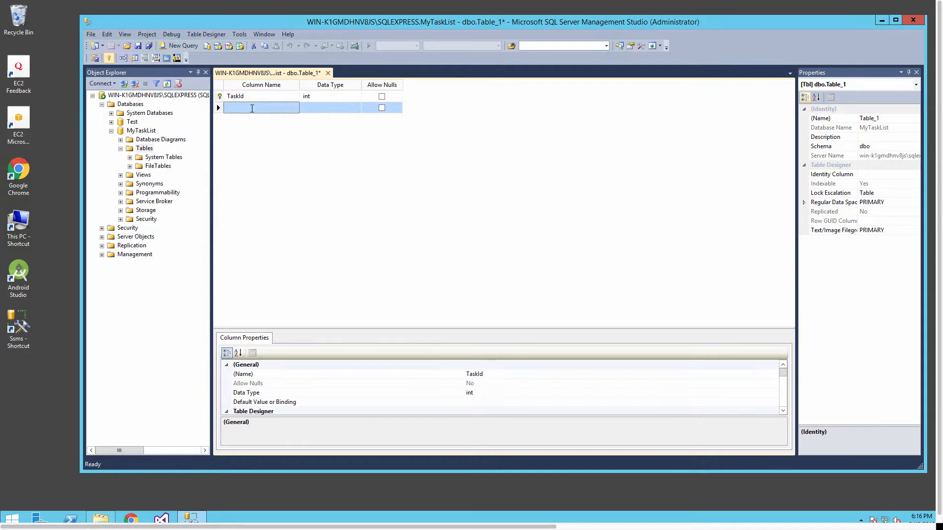
- Add a Task column of type nvarchar(40)
{"action": "type", "text": "Task"}
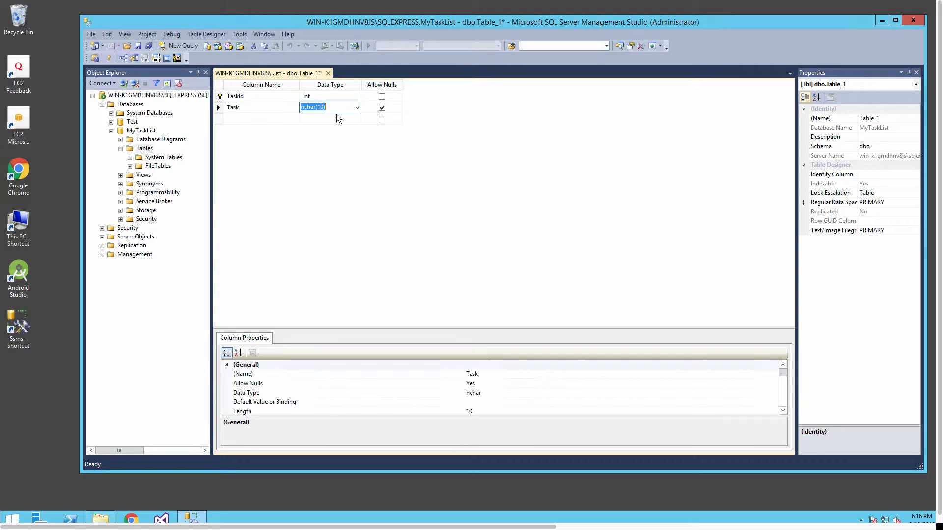
{"action": "left_click", "coordinate": [356, 107]}
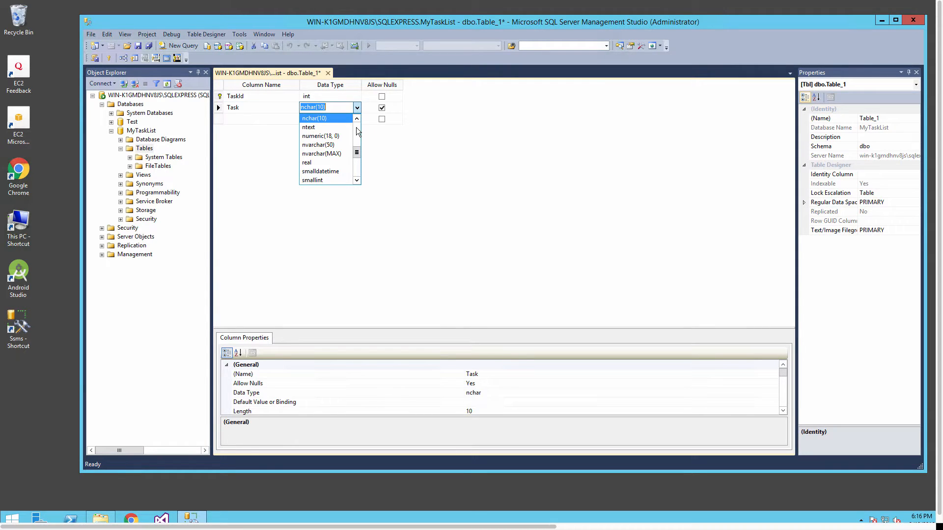
{"action": "left_click", "coordinate": [318, 145]}
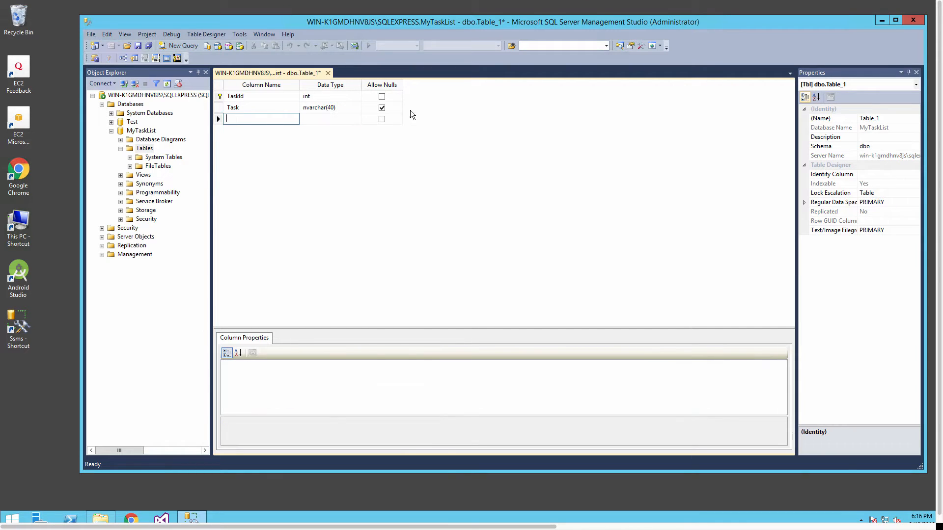
- Make Task non-nullable and add a Description nvarchar(50) column
{"action": "left_click", "coordinate": [381, 107]}
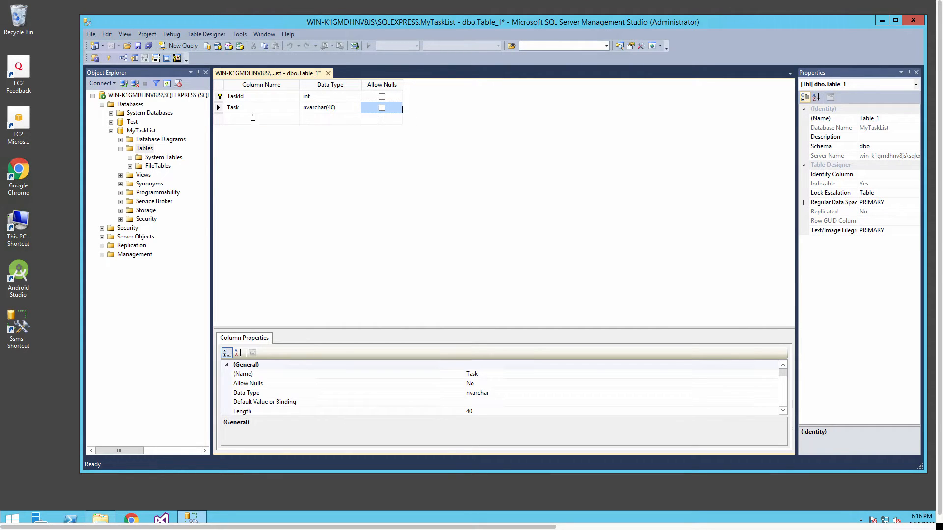
{"action": "type", "text": "De"}
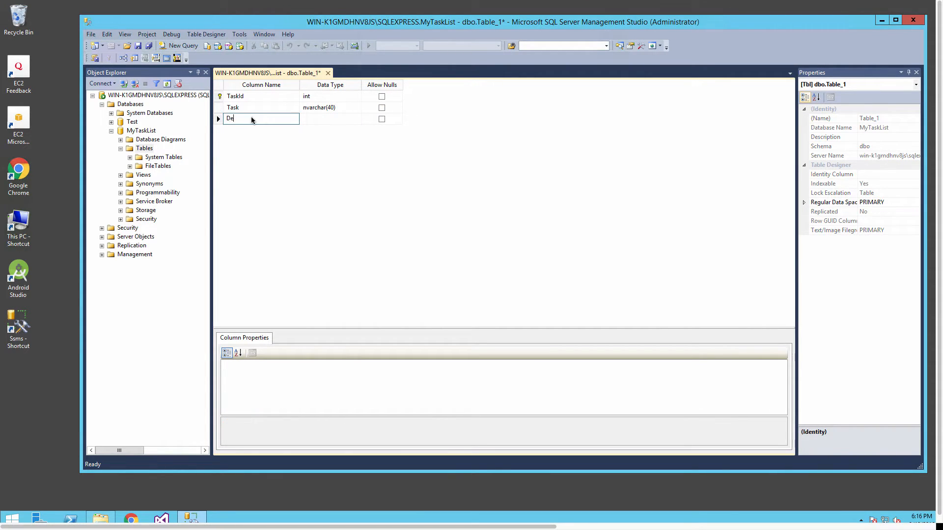
{"action": "type", "text": "scription"}
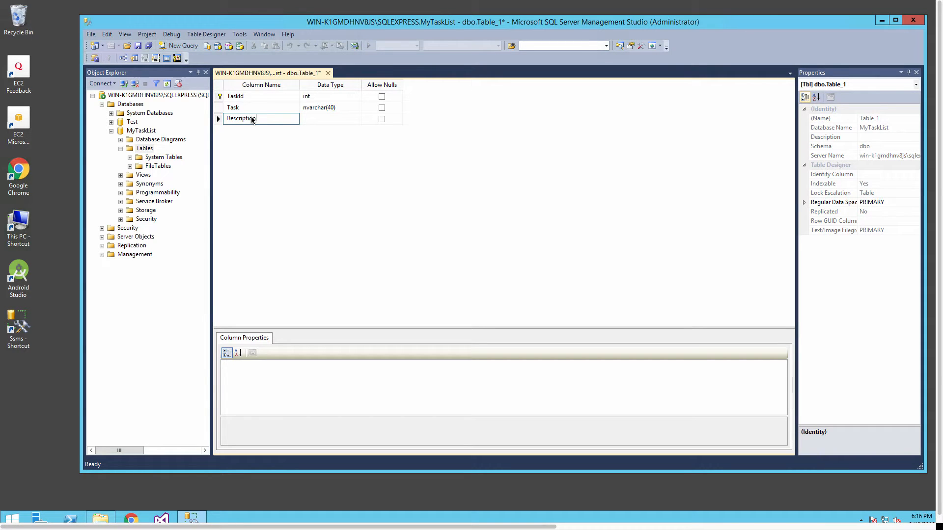
{"action": "left_click", "coordinate": [328, 119]}
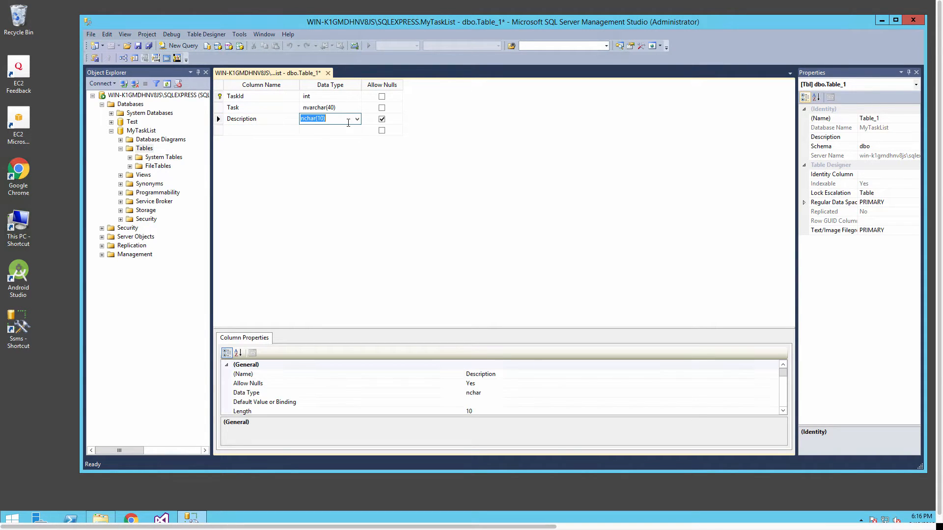
{"action": "left_click", "coordinate": [356, 119]}
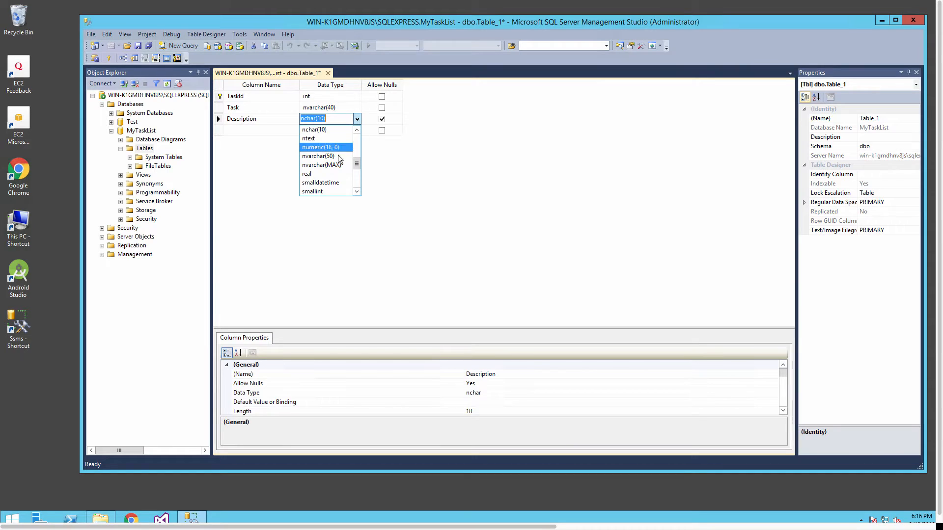
{"action": "mouse_move", "coordinate": [318, 156]}
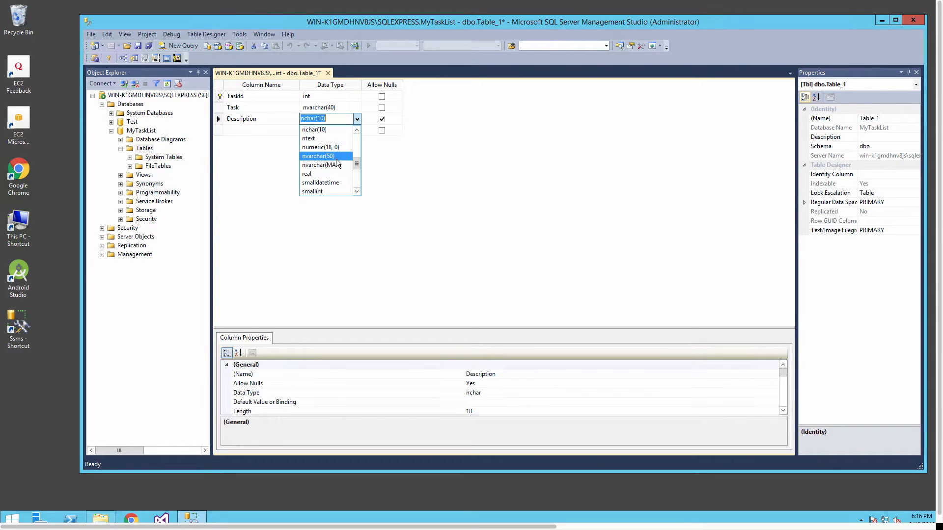
{"action": "left_click", "coordinate": [317, 156]}
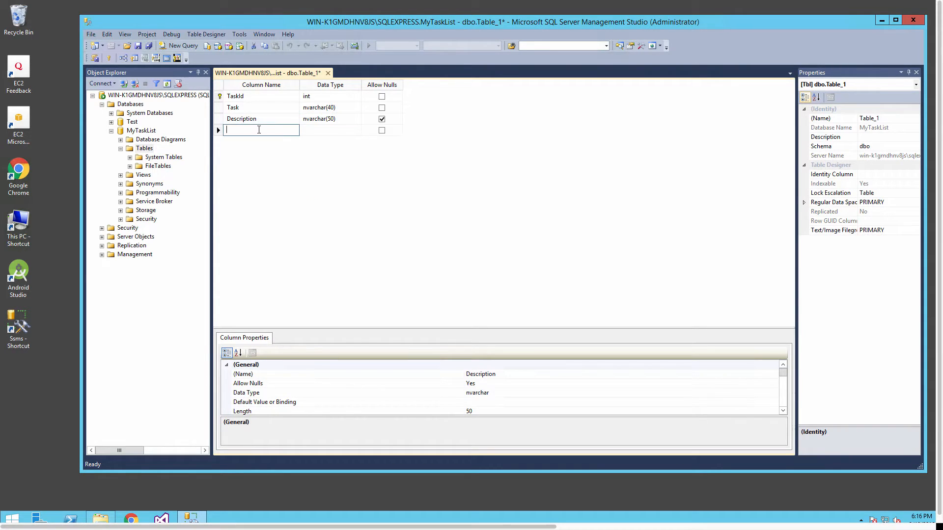
- Add DateDue as date and Priority as int columns
{"action": "type", "text": "Date"}
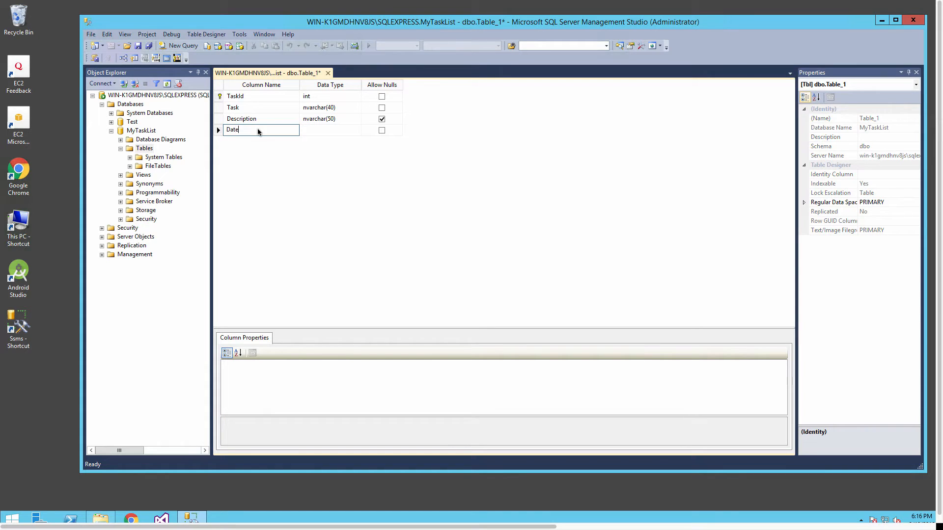
{"action": "type", "text": "Due"}
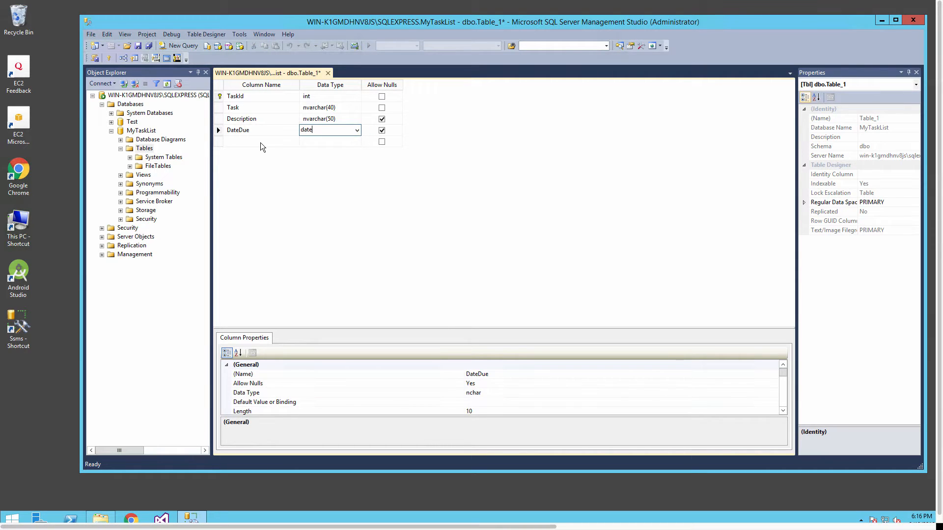
{"action": "type", "text": "Pri"}
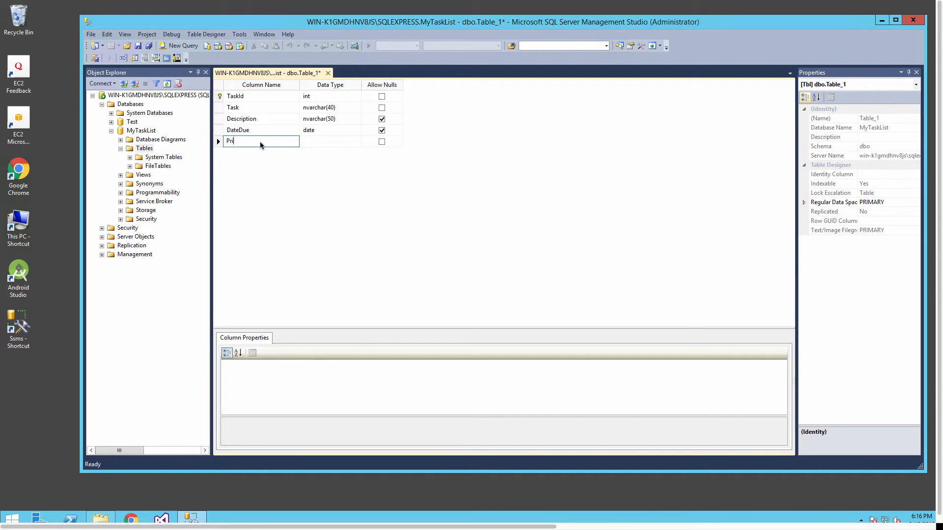
{"action": "type", "text": "ority"}
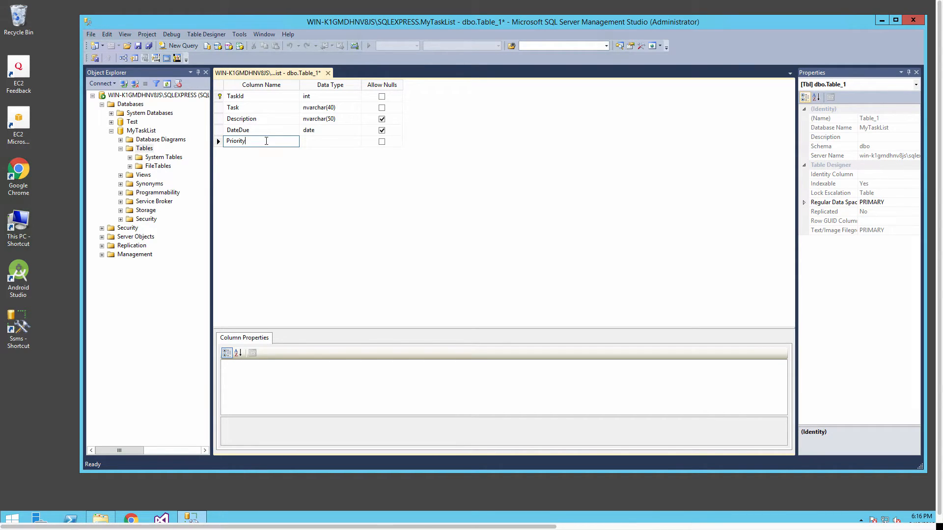
{"action": "left_click", "coordinate": [330, 140]}
{"action": "type", "text": "int"}
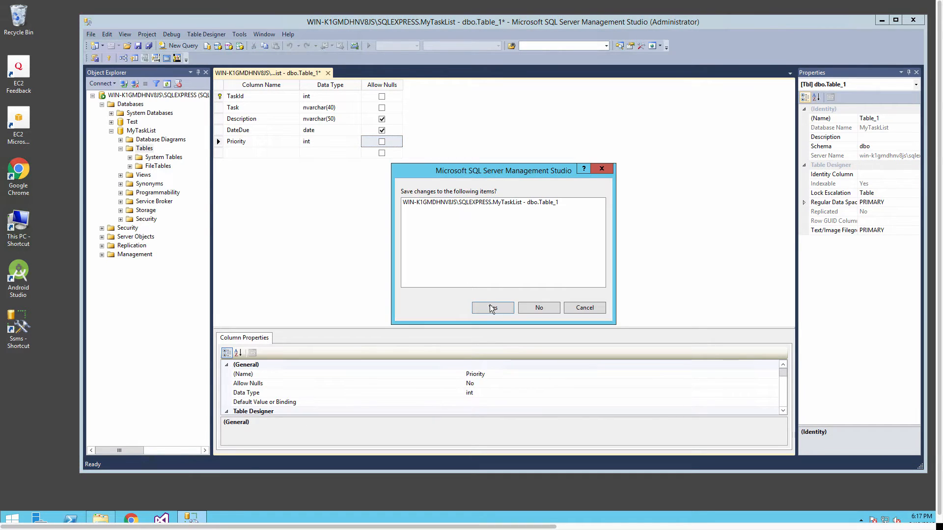
- Save the new table as Task, closing its designer
{"action": "left_click", "coordinate": [492, 307]}
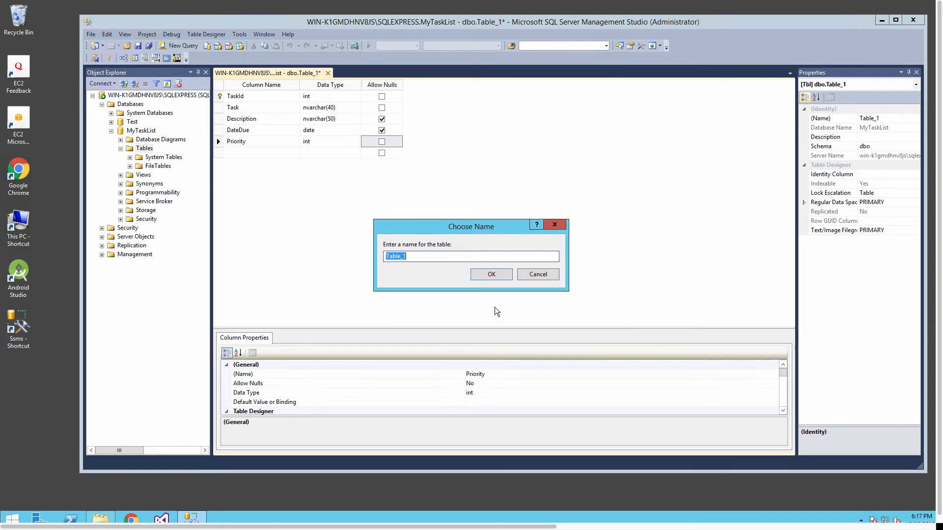
{"action": "type", "text": "Task"}
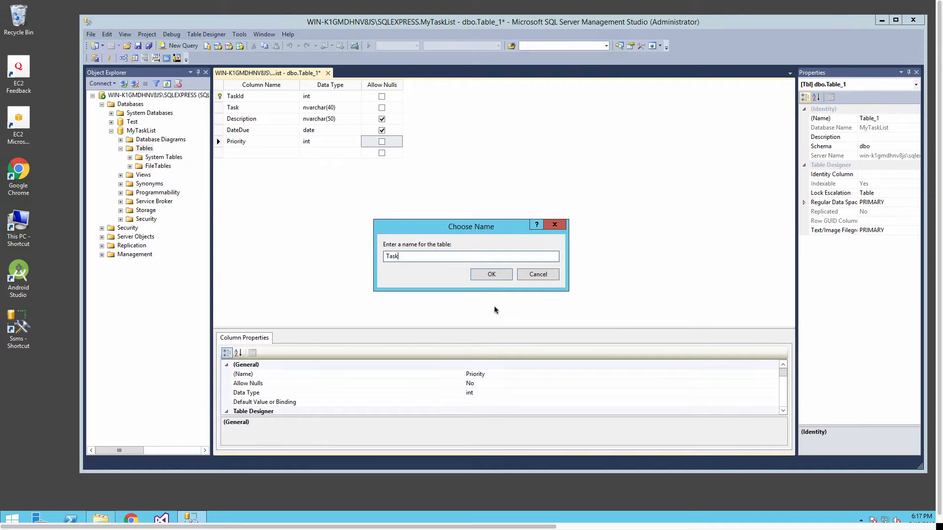
{"action": "left_click", "coordinate": [491, 274]}
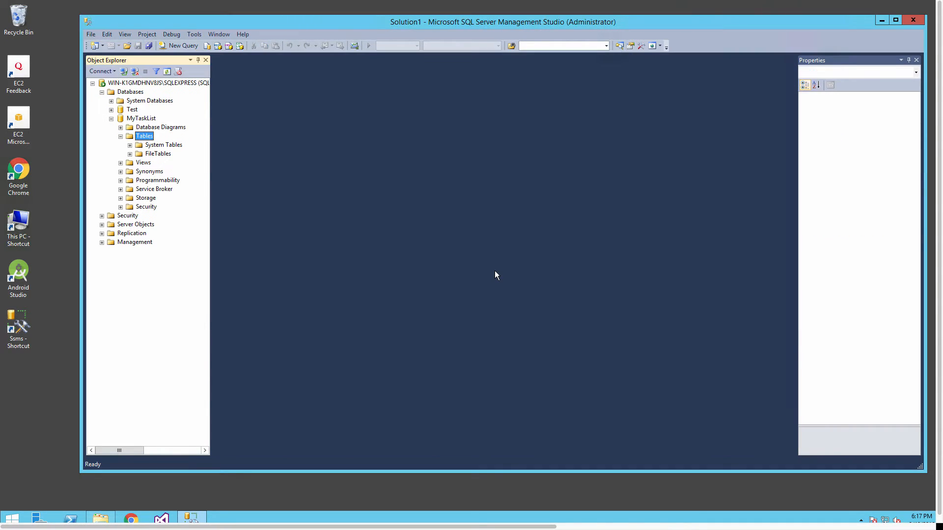
- Start a second table with a PriorityId int primary key column
{"action": "left_click", "coordinate": [495, 275]}
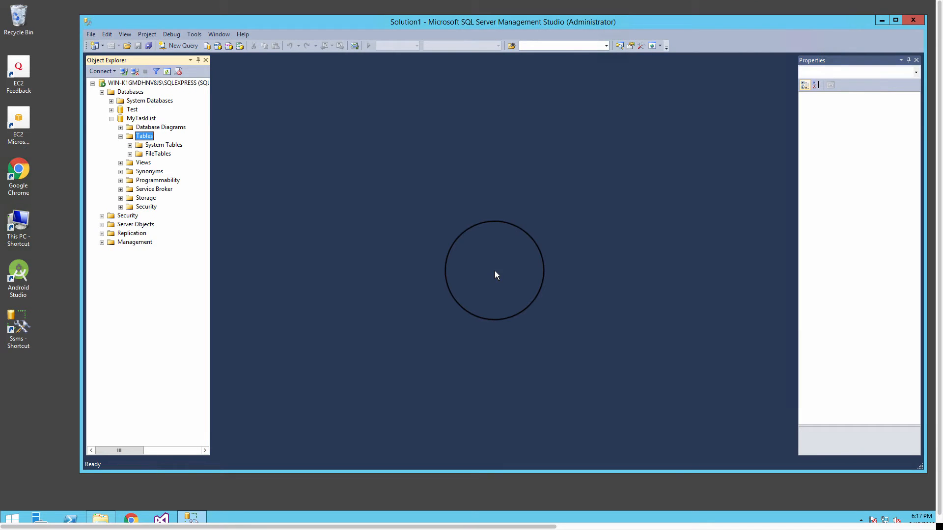
{"action": "right_click", "coordinate": [145, 136]}
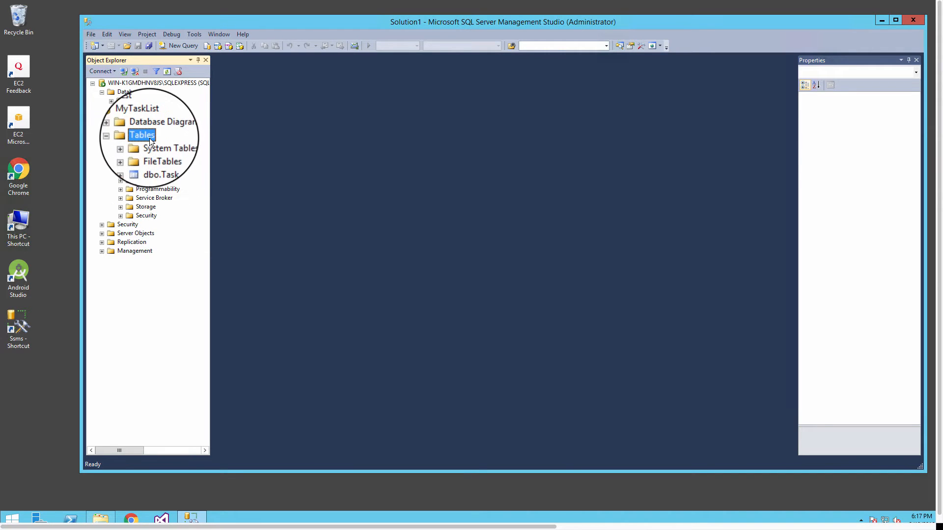
{"action": "right_click", "coordinate": [141, 134]}
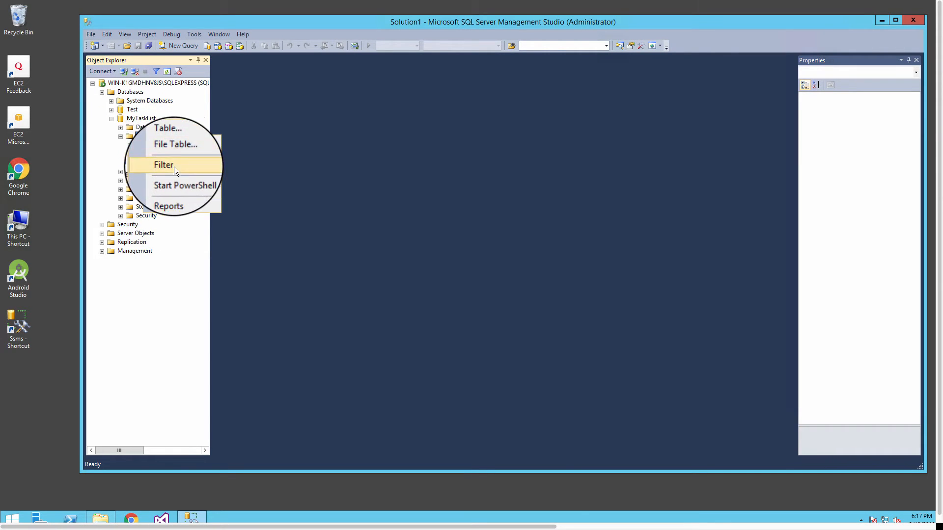
{"action": "left_click", "coordinate": [167, 127]}
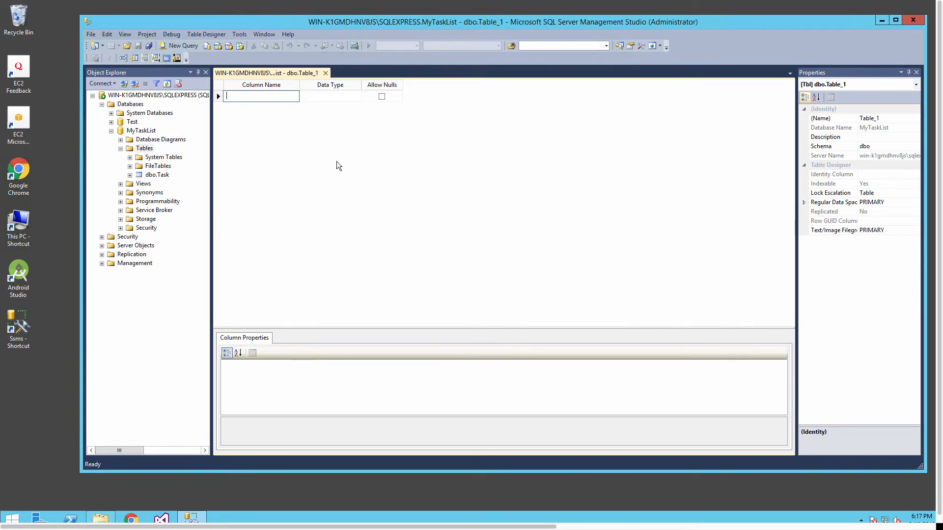
{"action": "type", "text": "Priorit"}
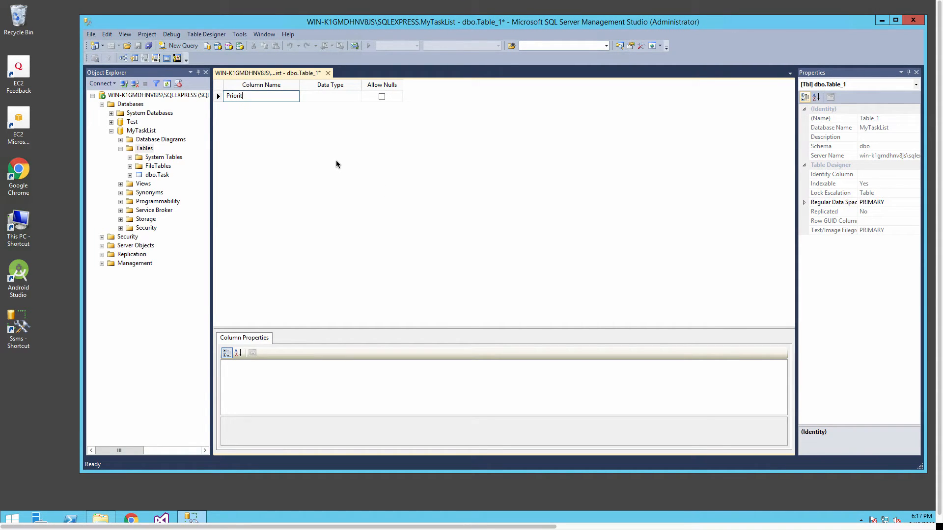
{"action": "type", "text": "yId"}
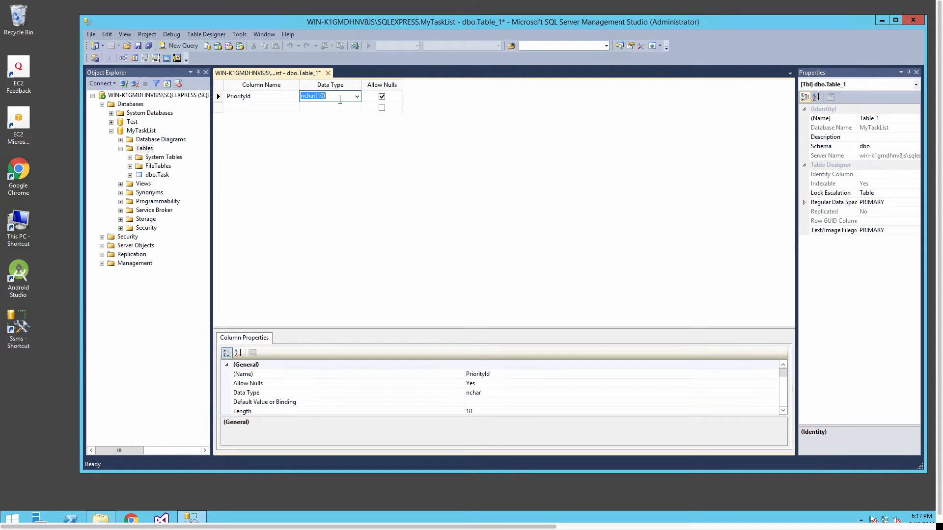
{"action": "left_click", "coordinate": [356, 96]}
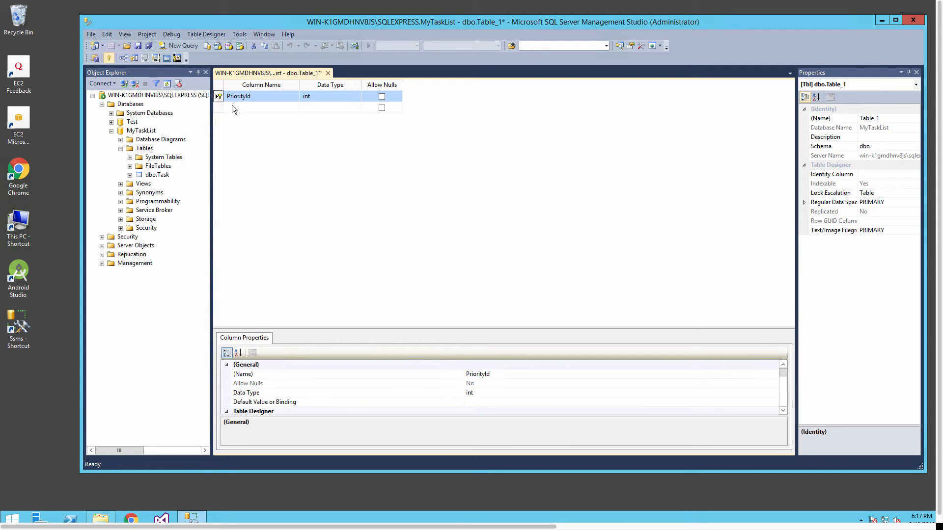
- Add a Description column of nvarchar type below PriorityId
{"action": "left_click", "coordinate": [259, 108]}
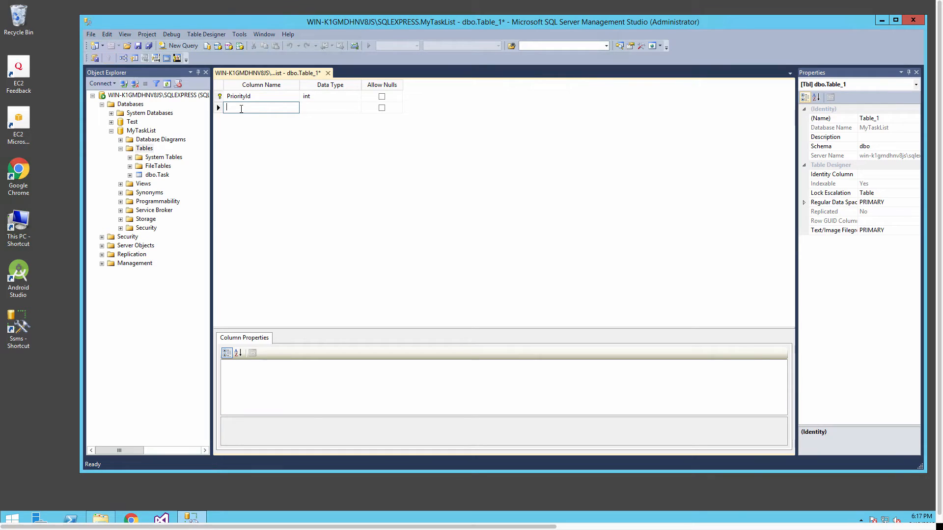
{"action": "type", "text": "Description"}
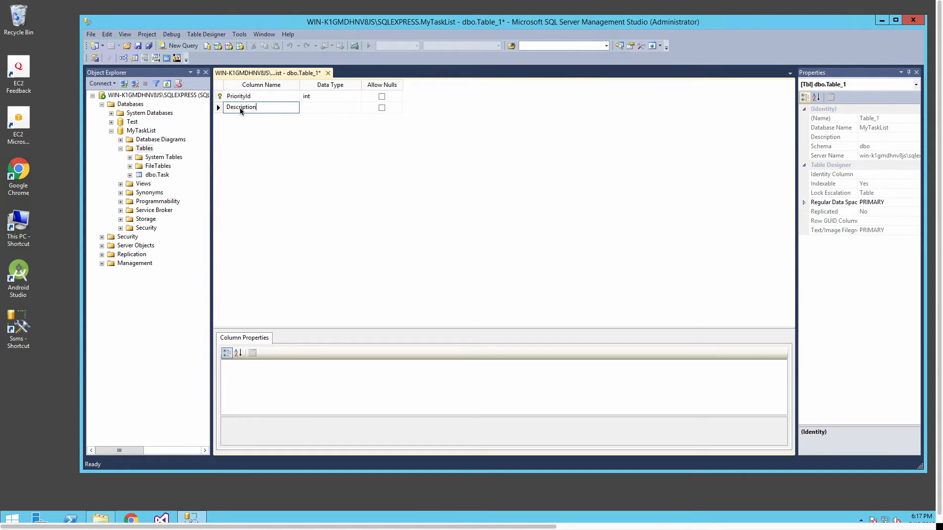
{"action": "left_click", "coordinate": [330, 107]}
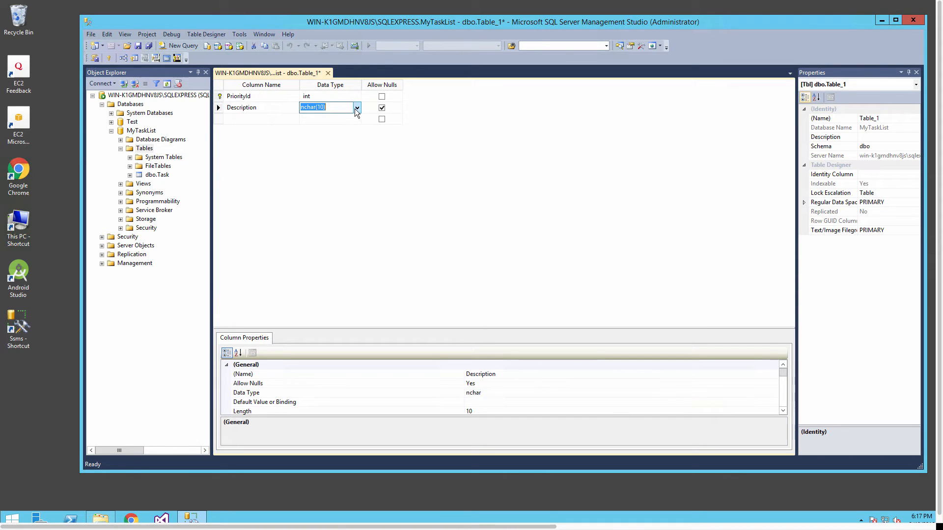
{"action": "left_click", "coordinate": [355, 107]}
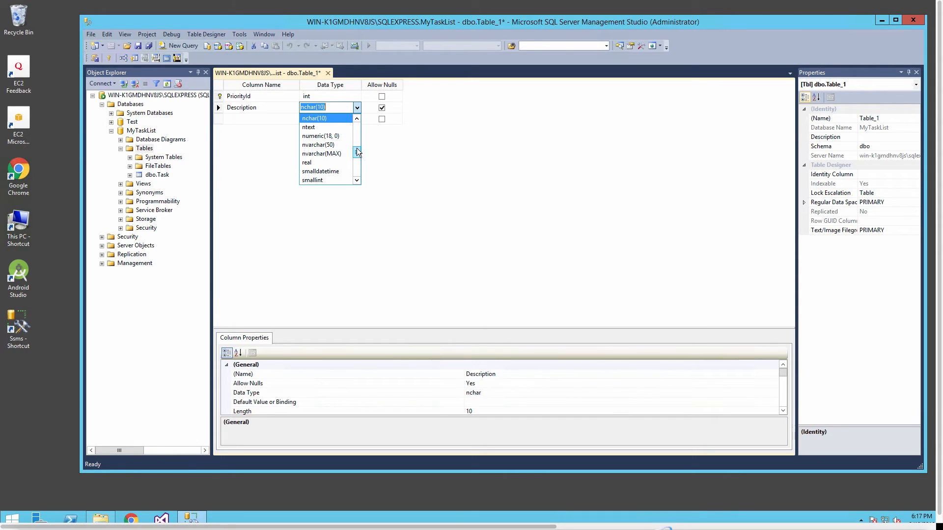
{"action": "left_click", "coordinate": [318, 144]}
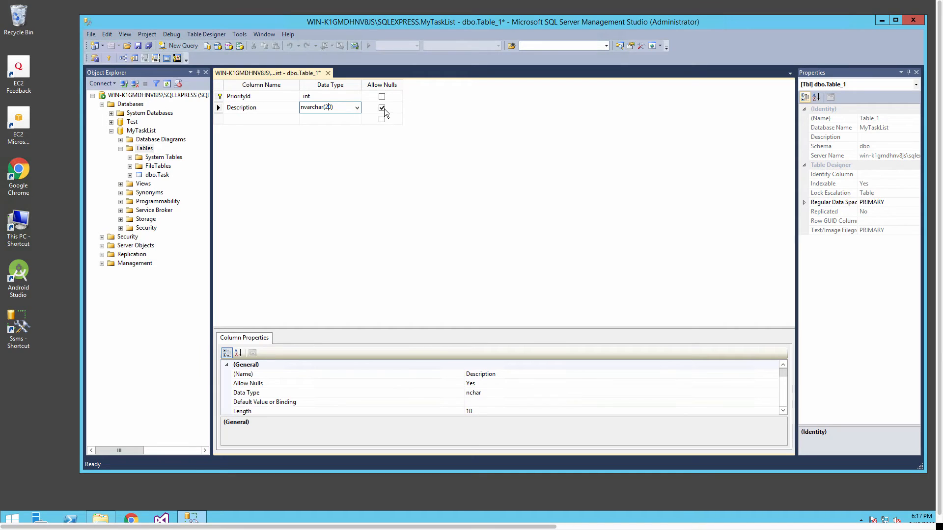
- Save the second table as Priorities so it appears beside dbo.Task
{"action": "left_click", "coordinate": [328, 72]}
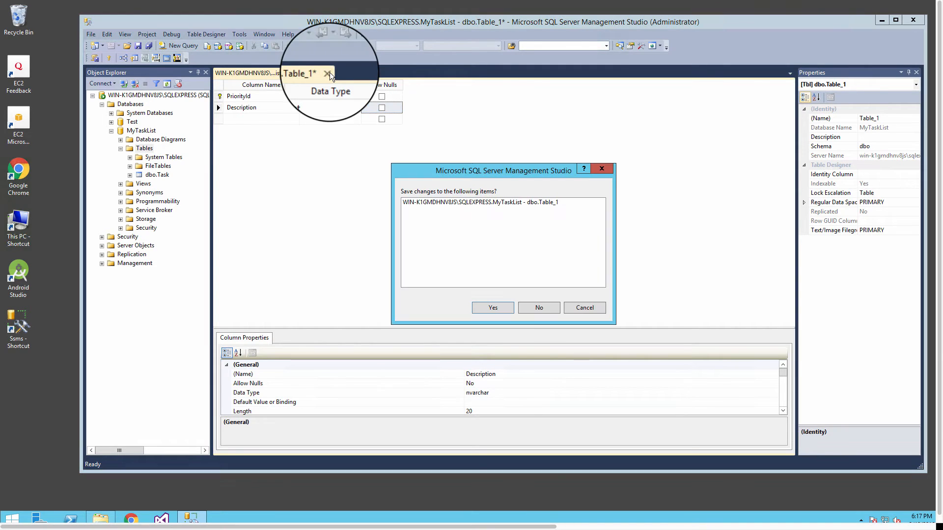
{"action": "left_click", "coordinate": [491, 307]}
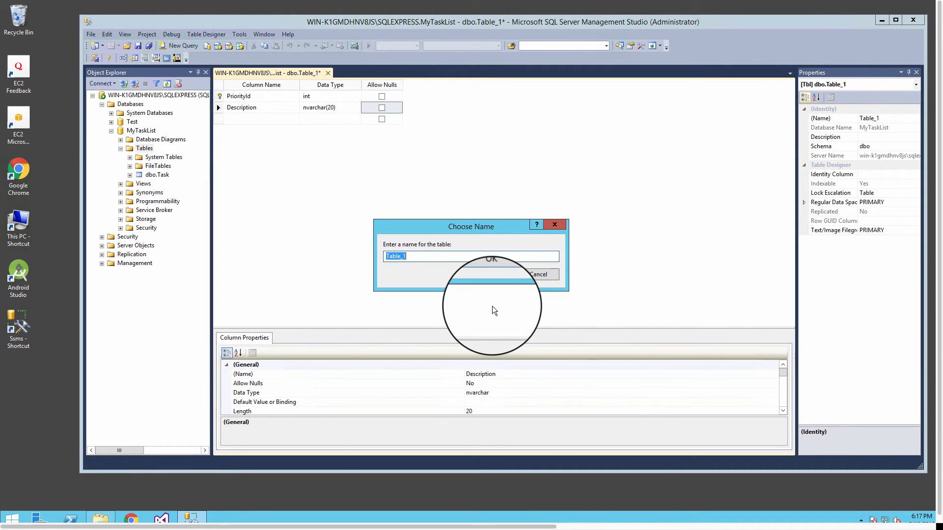
{"action": "type", "text": "Priorities"}
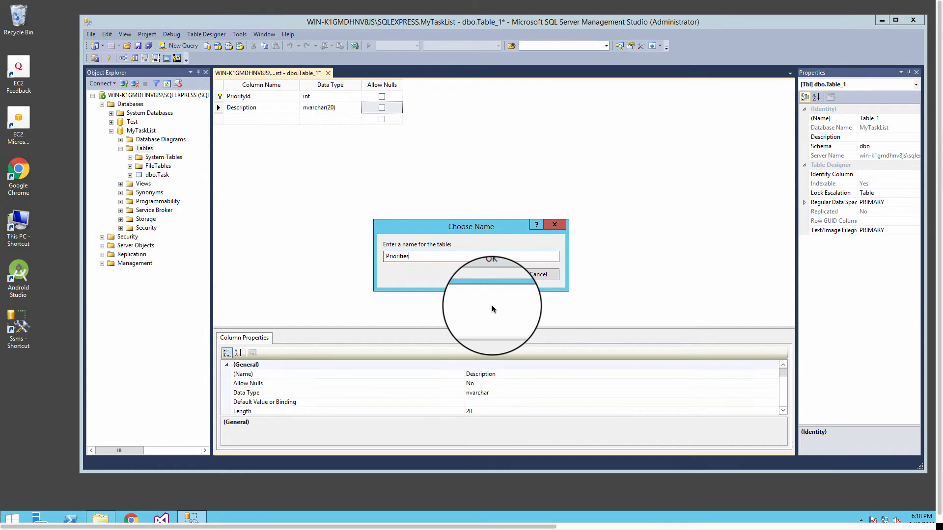
{"action": "left_click", "coordinate": [491, 259]}
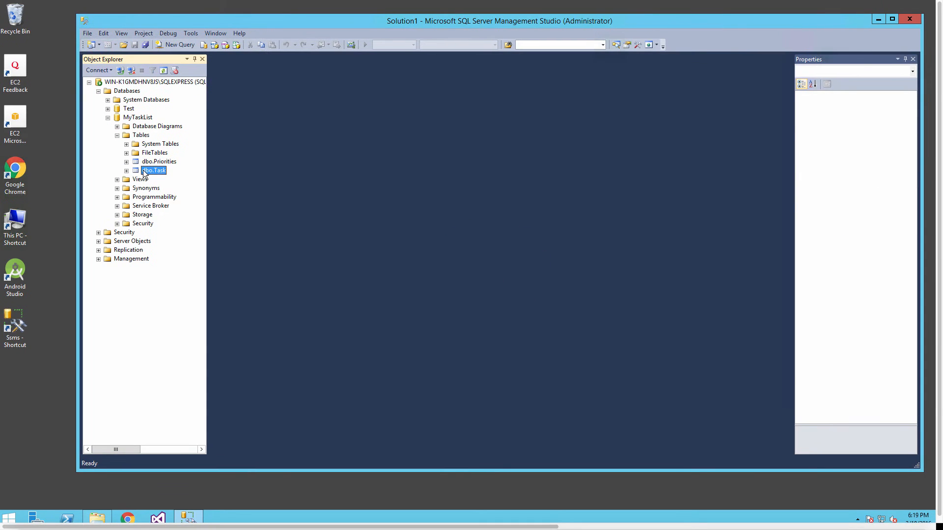
- Reopen dbo.Task in the designer and select its Priority column
{"action": "right_click", "coordinate": [154, 170]}
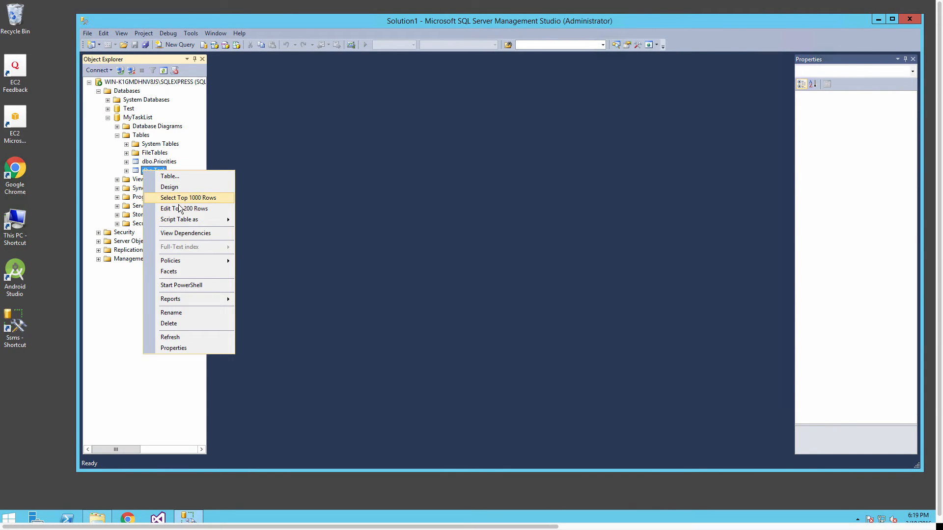
{"action": "mouse_move", "coordinate": [183, 208]}
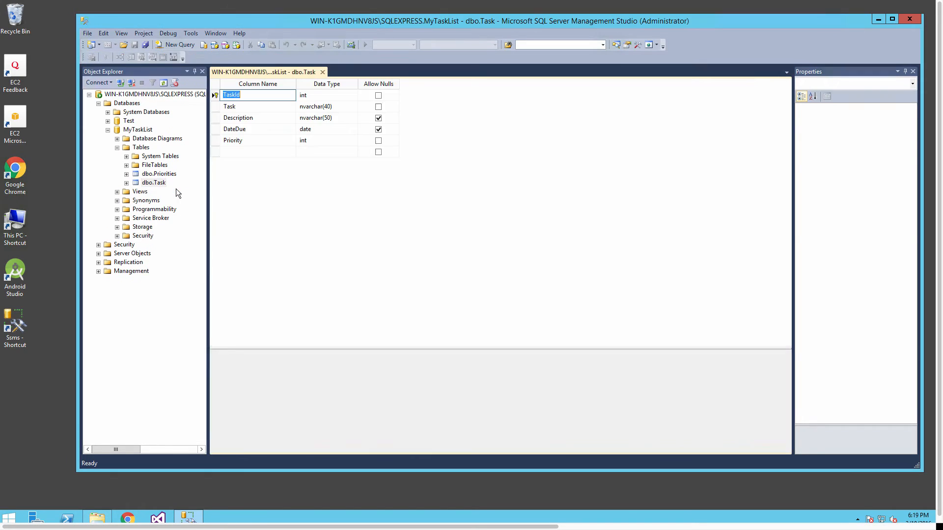
{"action": "left_click", "coordinate": [327, 141]}
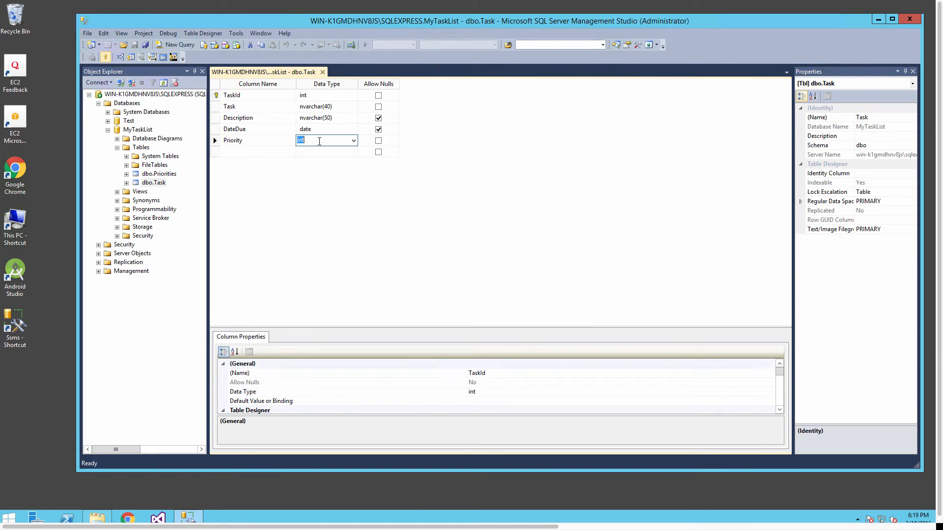
{"action": "right_click", "coordinate": [233, 141]}
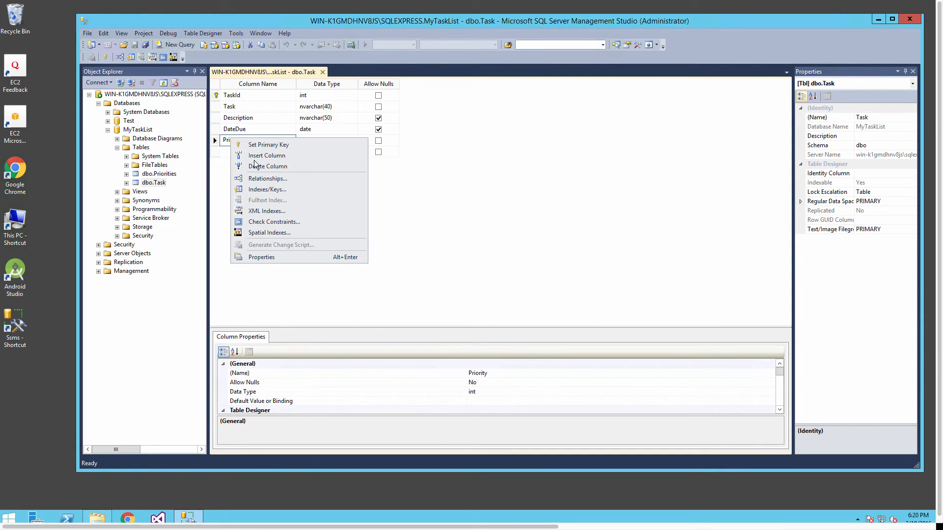
- Add a new foreign key relationship and open its Tables And Columns Specification
{"action": "left_click", "coordinate": [267, 179]}
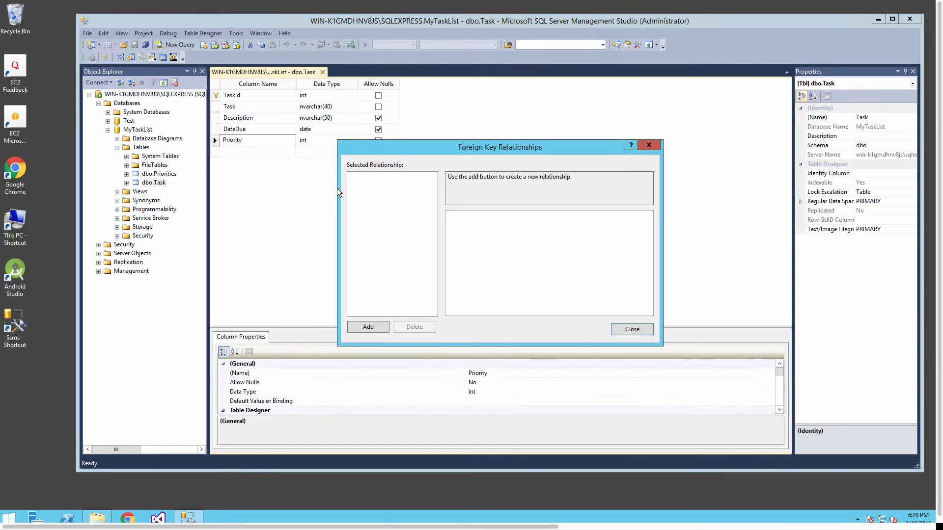
{"action": "left_click", "coordinate": [367, 326]}
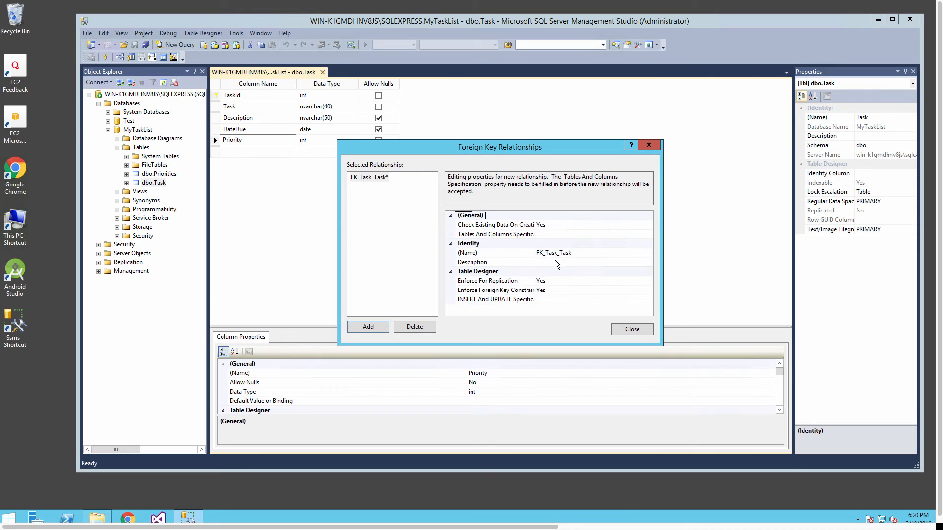
{"action": "mouse_move", "coordinate": [564, 245]}
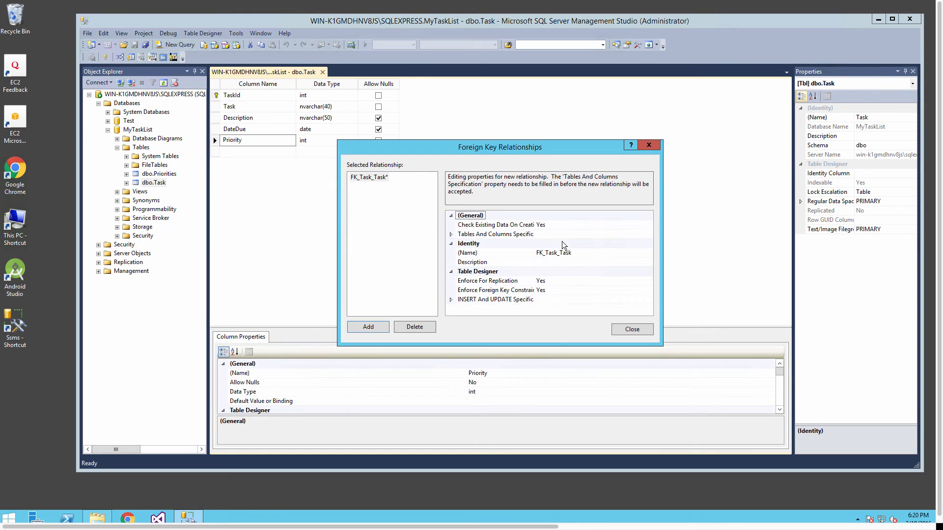
{"action": "left_click", "coordinate": [495, 233]}
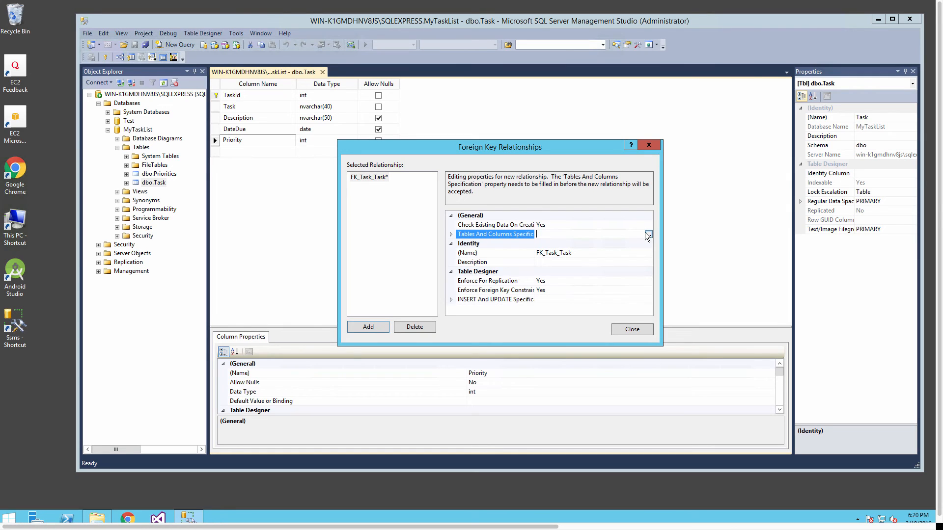
{"action": "left_click", "coordinate": [648, 234]}
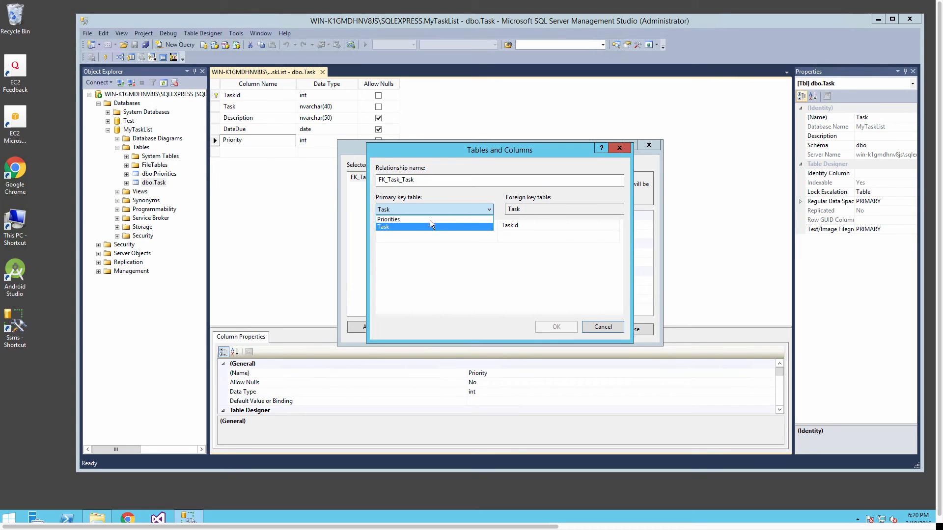
- Map Priorities.PriorityId to Task.Priority as FK_Task_Priorities
{"action": "left_click", "coordinate": [388, 219]}
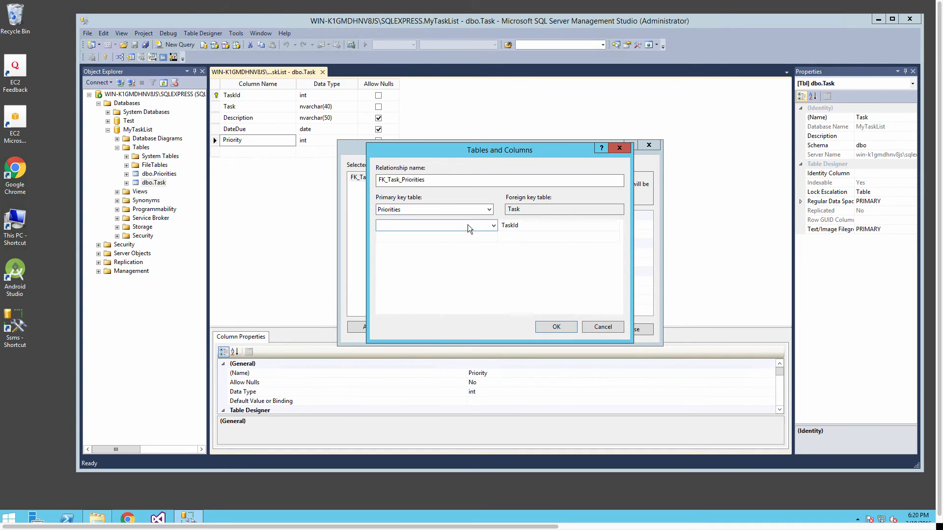
{"action": "left_click", "coordinate": [492, 225]}
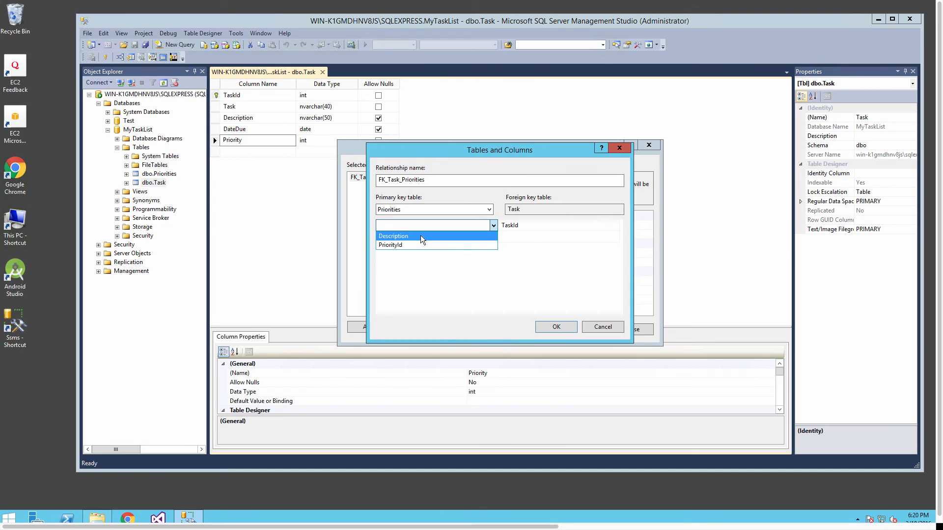
{"action": "left_click", "coordinate": [389, 245]}
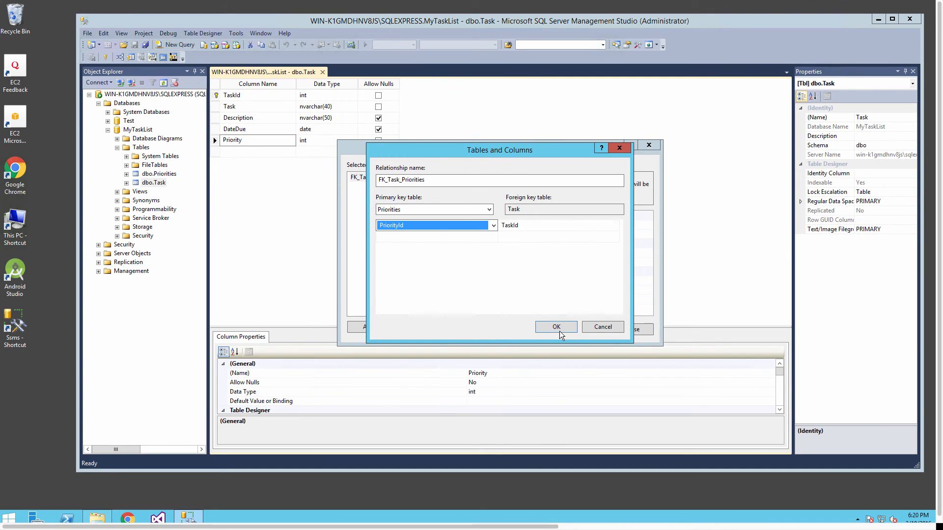
{"action": "mouse_move", "coordinate": [575, 242]}
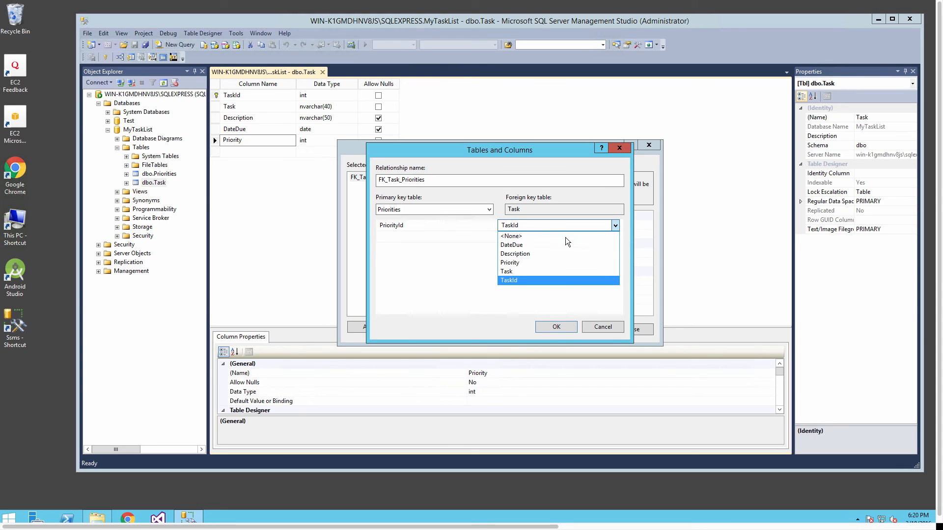
{"action": "left_click", "coordinate": [509, 262]}
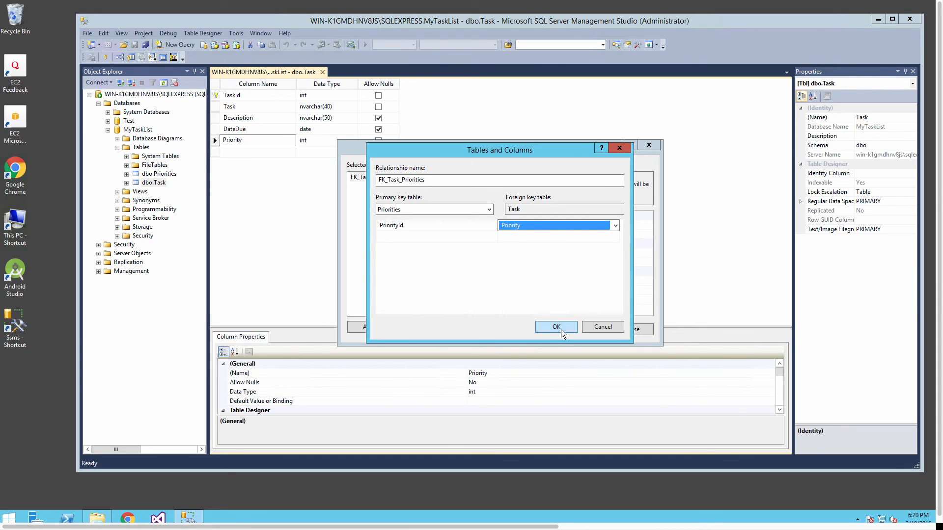
{"action": "left_click", "coordinate": [554, 326]}
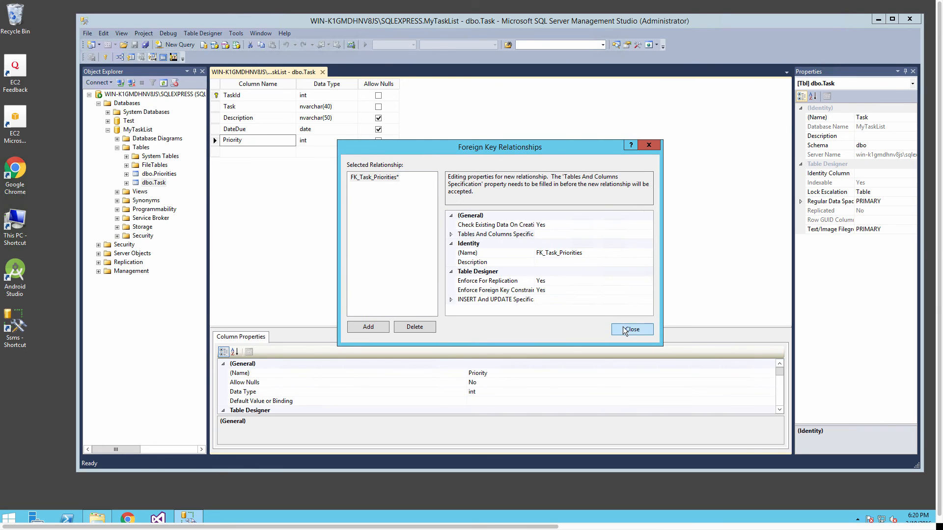
- Close the relationships dialog and save the Task and Priorities tables
{"action": "left_click", "coordinate": [631, 329]}
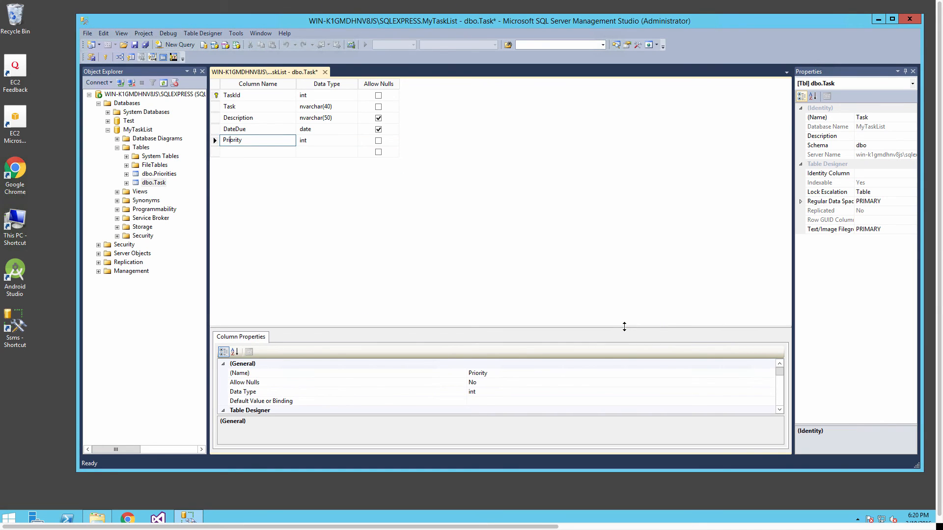
{"action": "mouse_move", "coordinate": [359, 119]}
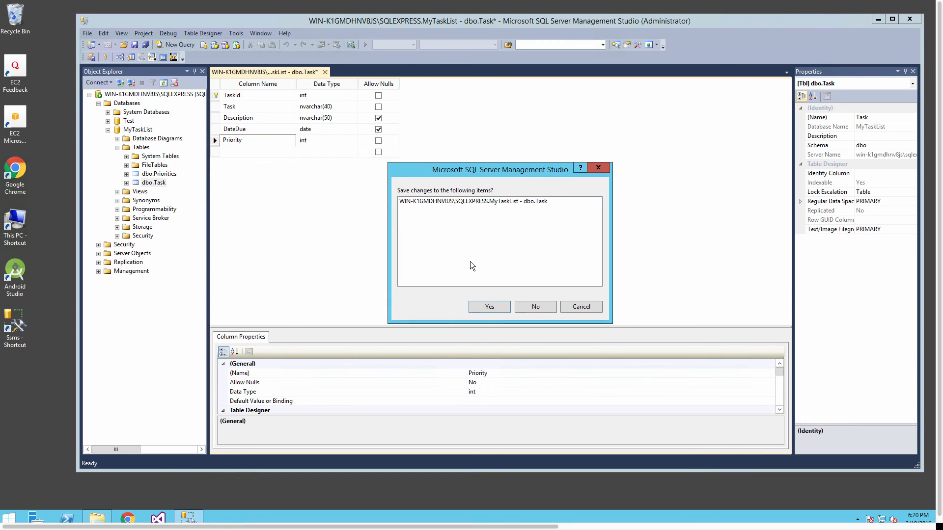
{"action": "left_click", "coordinate": [489, 307]}
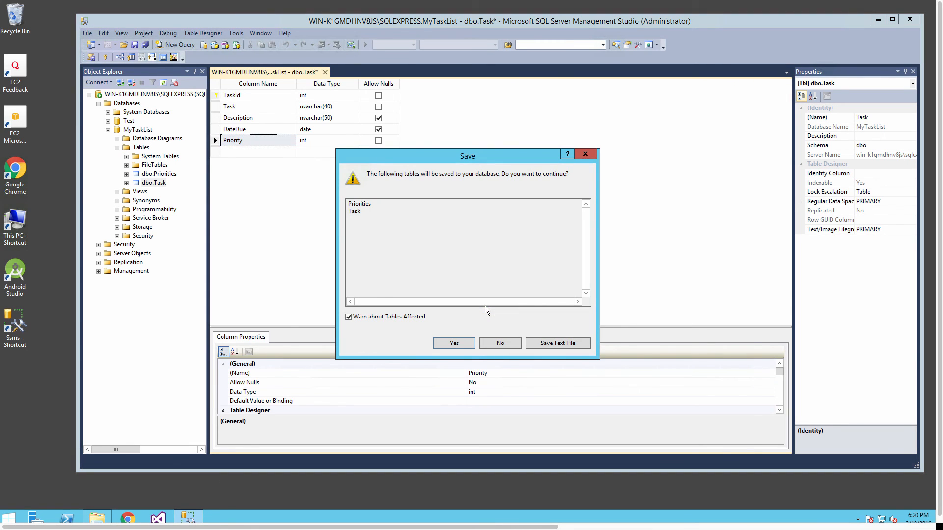
{"action": "left_click", "coordinate": [453, 342]}
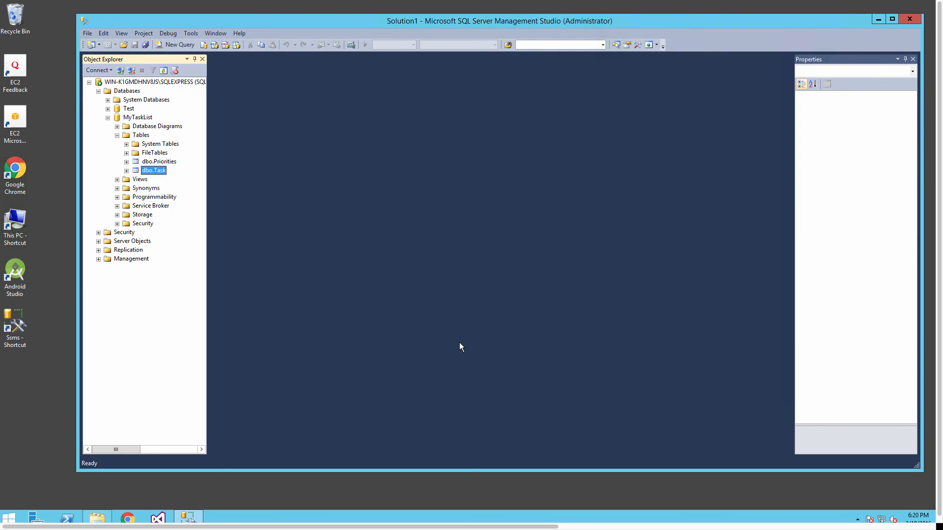
{"action": "mouse_move", "coordinate": [762, 4]}
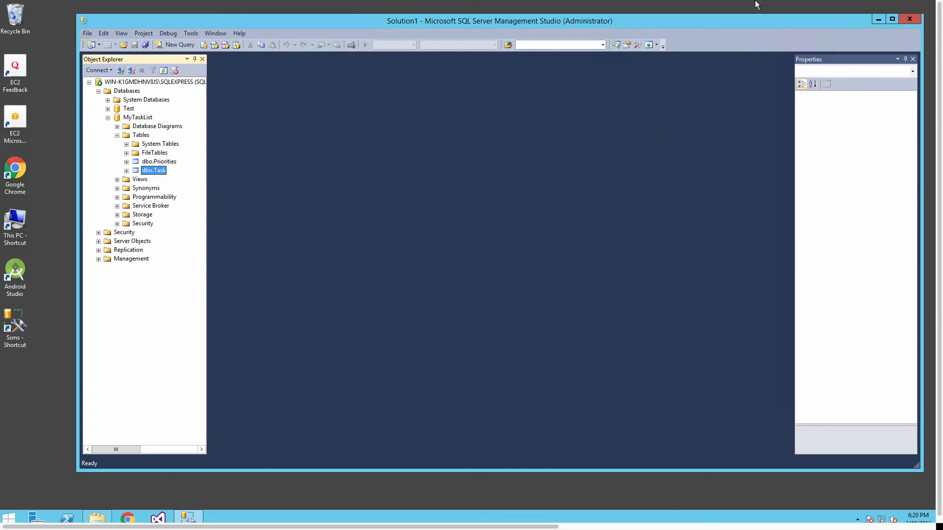
{"action": "left_click", "coordinate": [649, 5]}
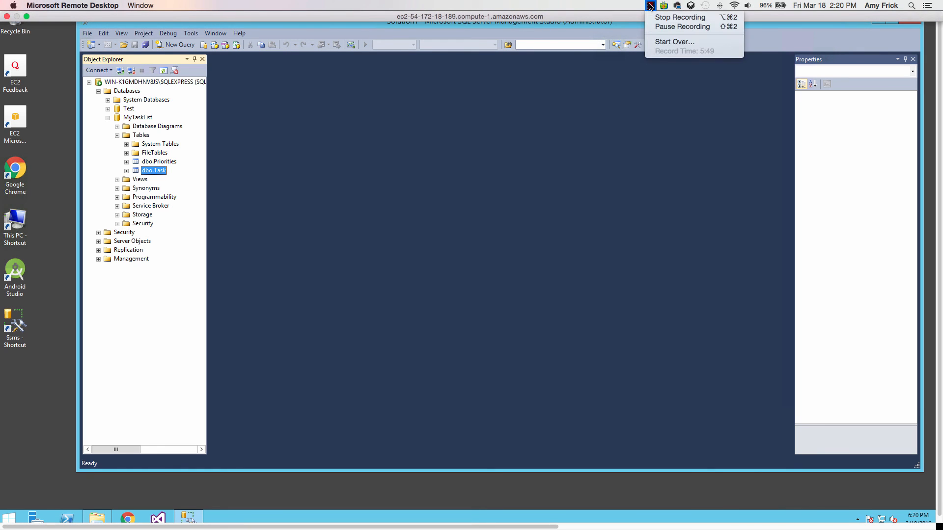
{"action": "mouse_move", "coordinate": [679, 17]}
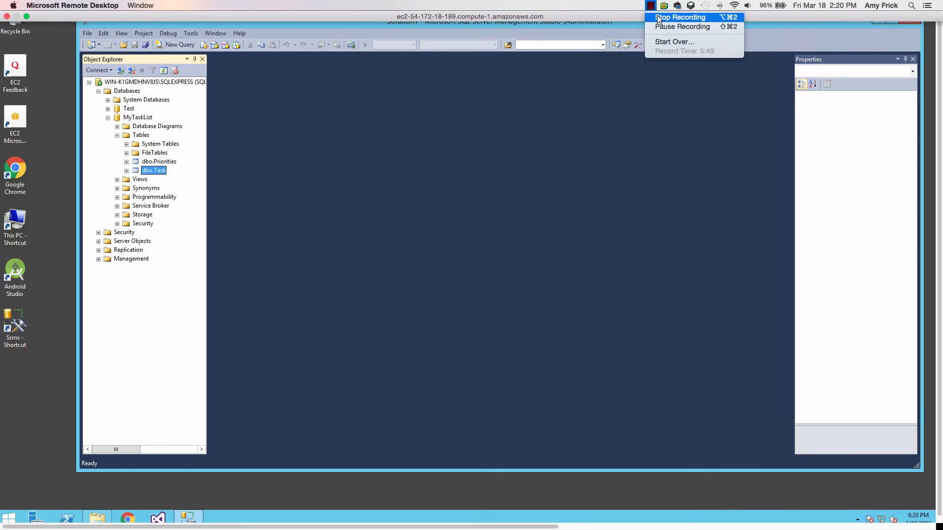